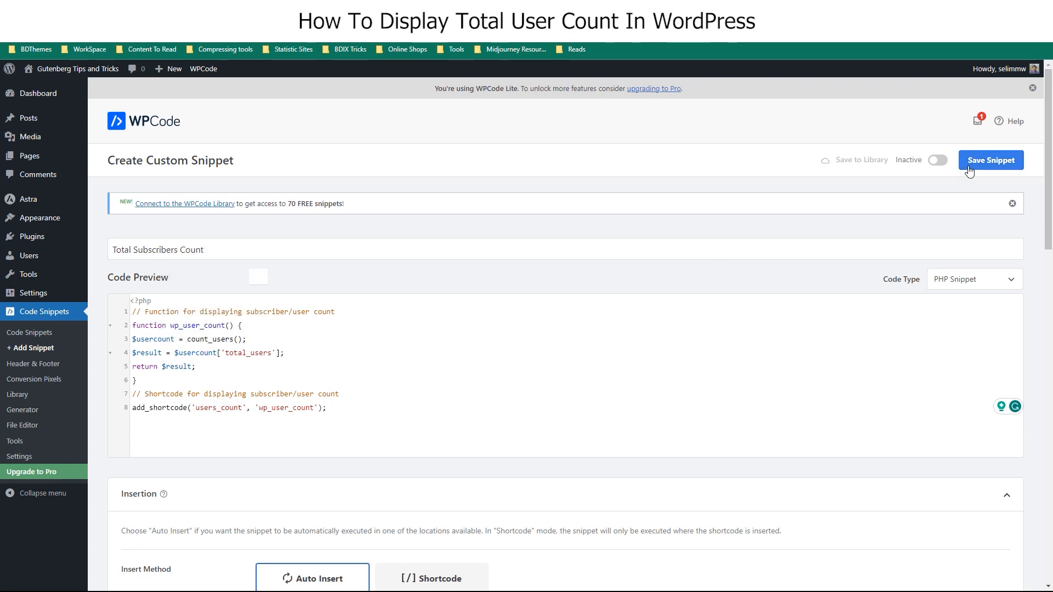
# - View the landing page's Join the Ranks section showing that 4 users have joined
pyautogui.click(989, 161)
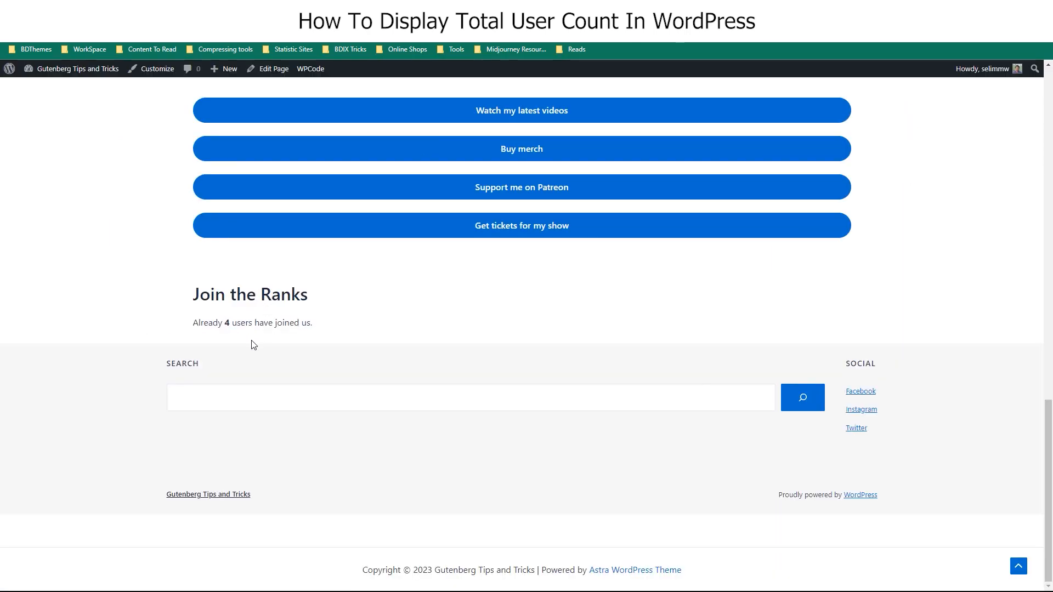
pyautogui.moveTo(357, 333)
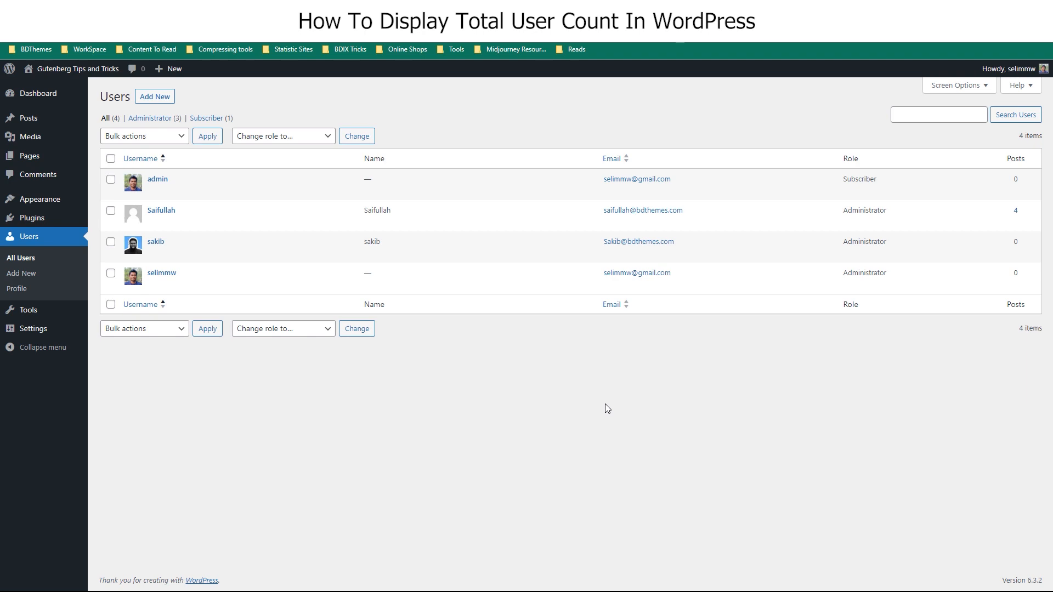
pyautogui.moveTo(545, 374)
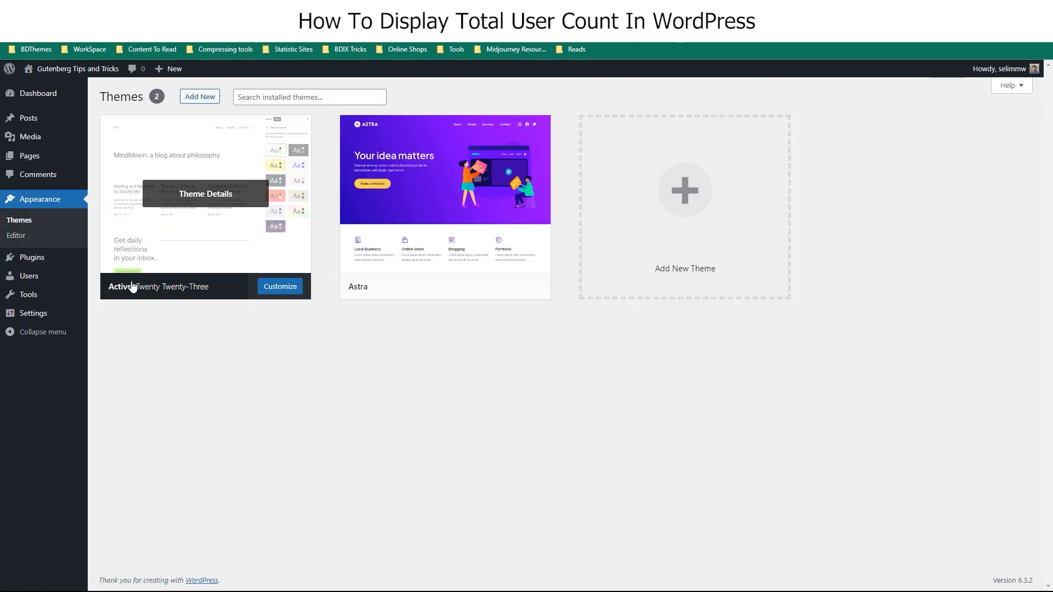
pyautogui.moveTo(31, 256)
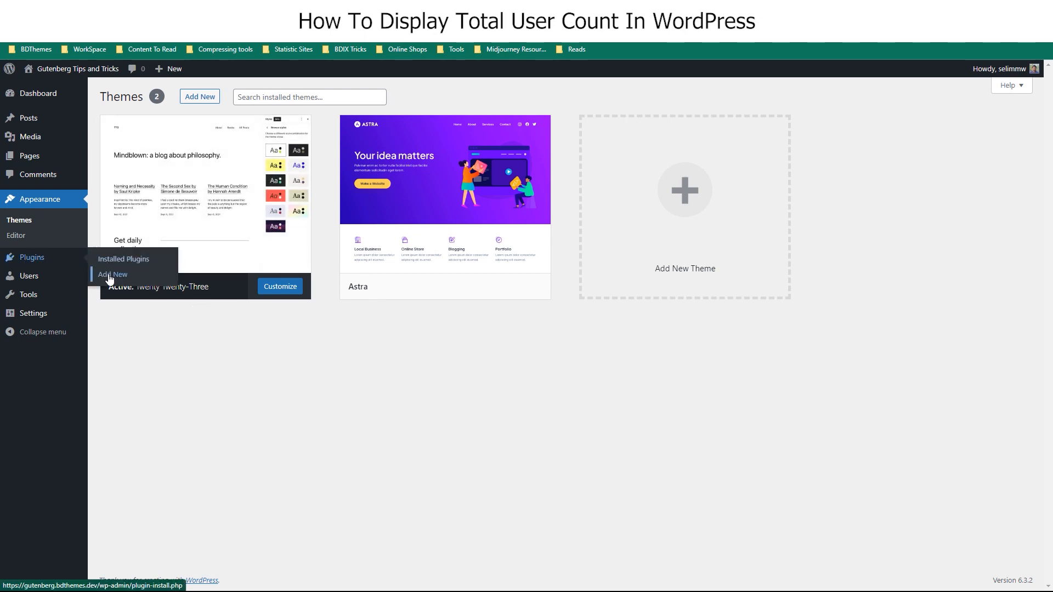
# - Search Add New for 'simple blog st' and activate the Simple Blog Stats plugin
pyautogui.click(112, 274)
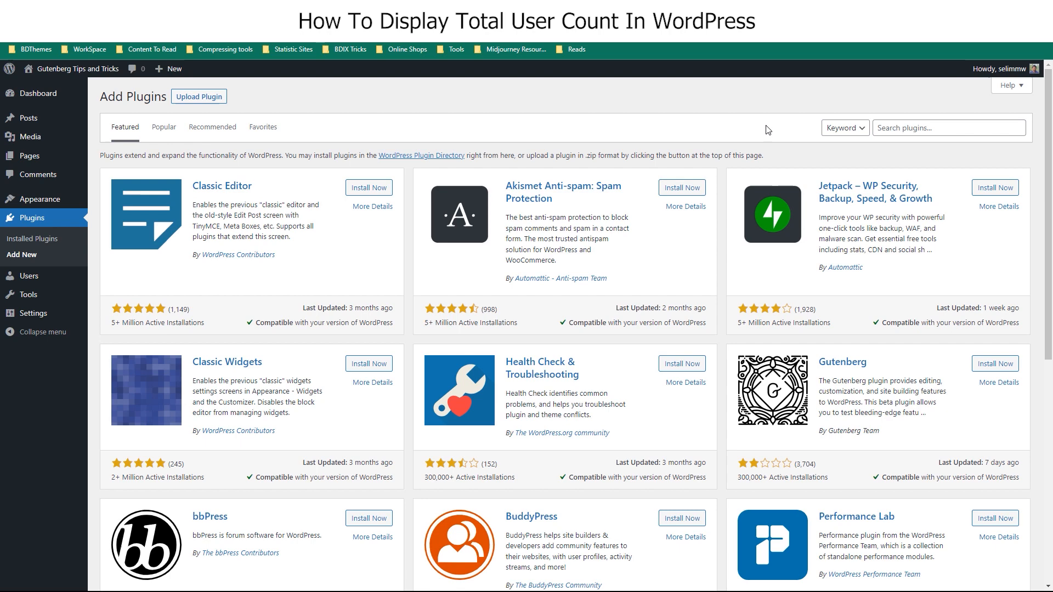
pyautogui.write('simple blog stat')
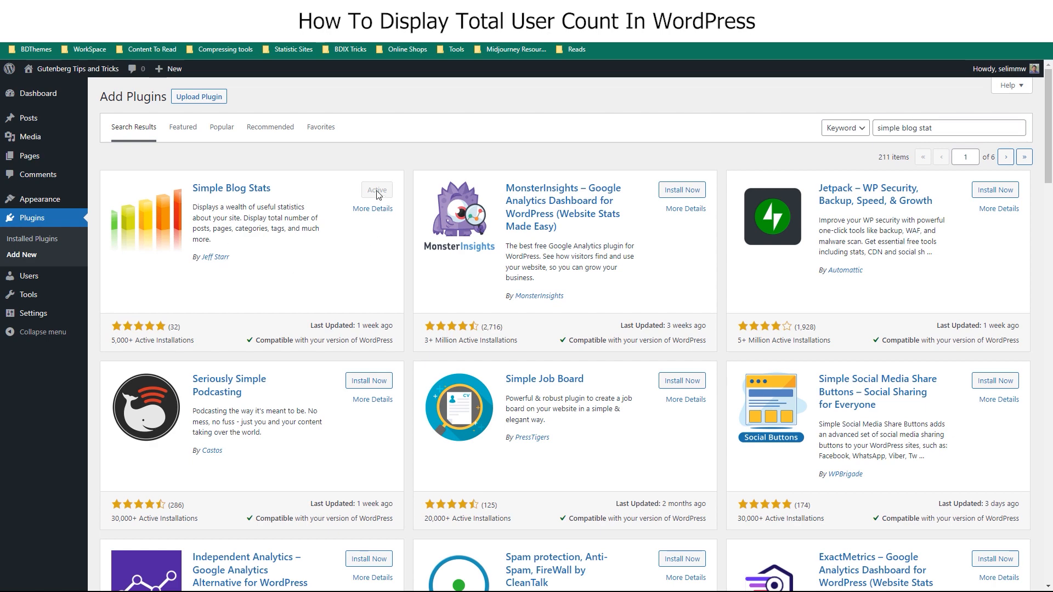
pyautogui.click(34, 238)
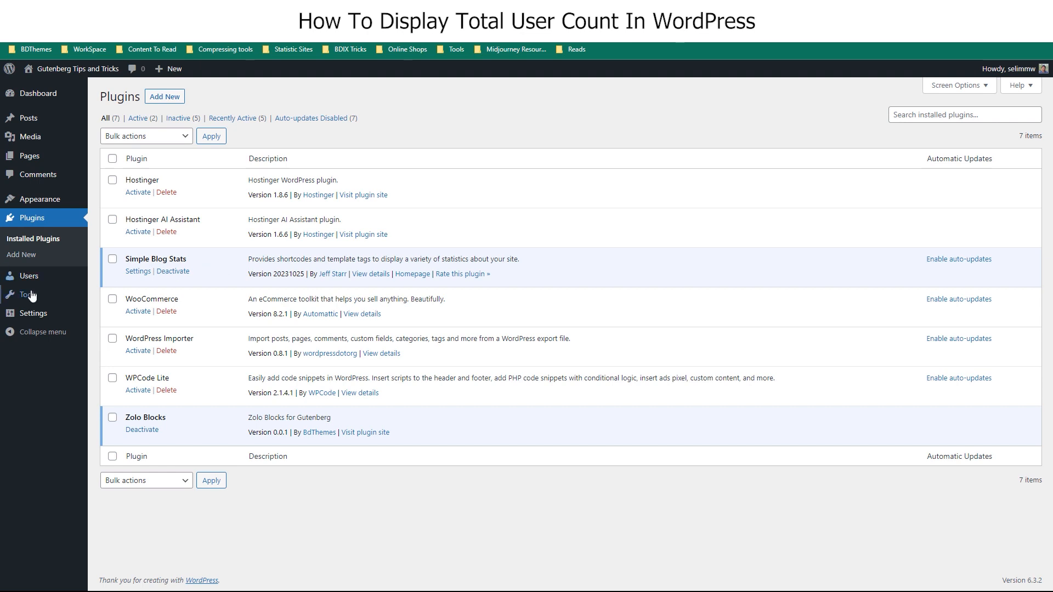
# - Expand the Simple Blog Stats shortcodes panel down to [sbs_users], which reports 4 users
pyautogui.click(138, 271)
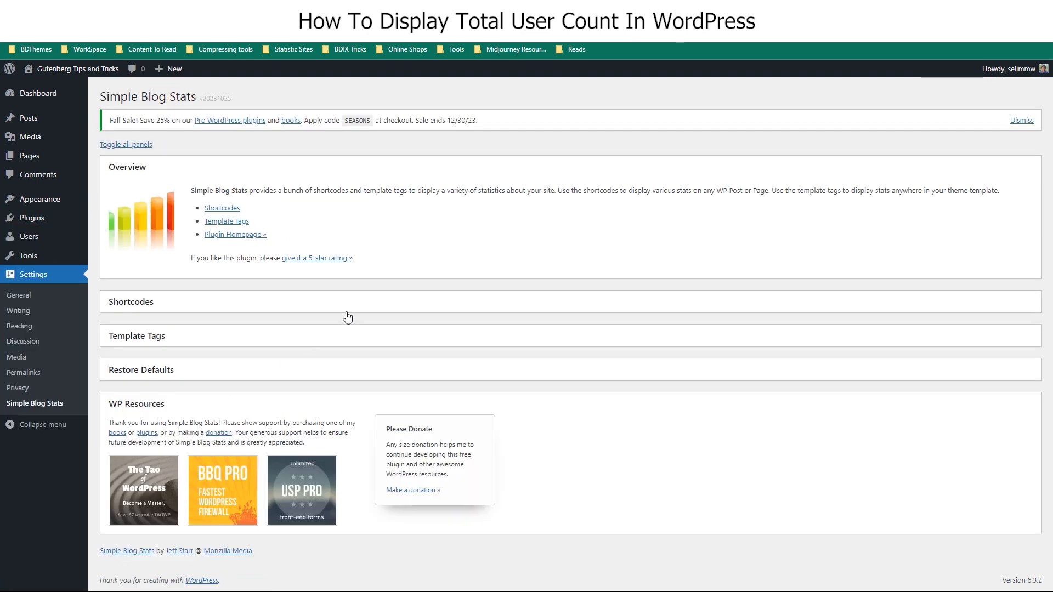
pyautogui.click(130, 302)
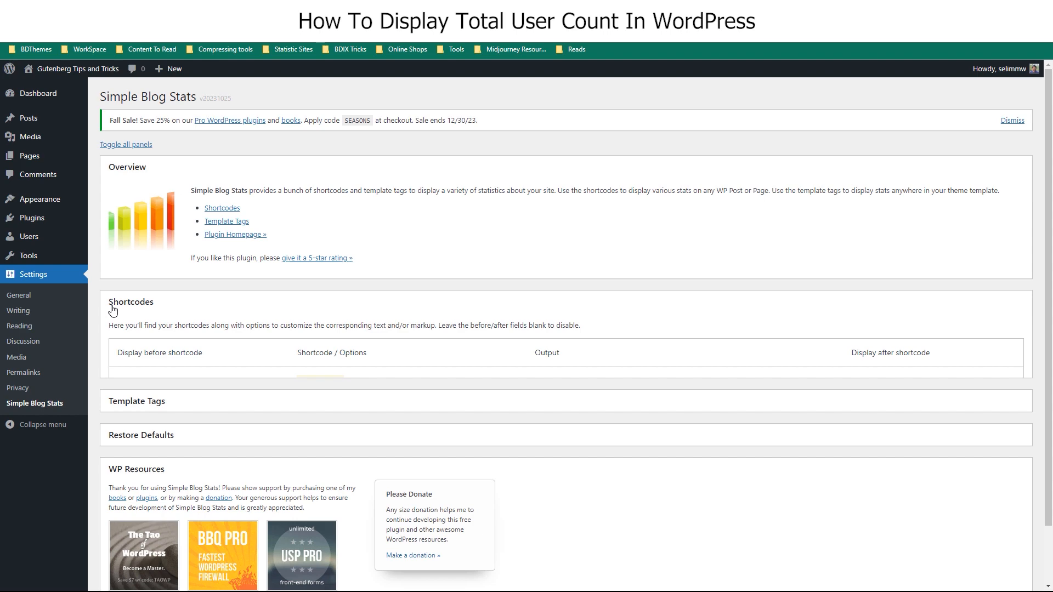
pyautogui.scroll(-3)
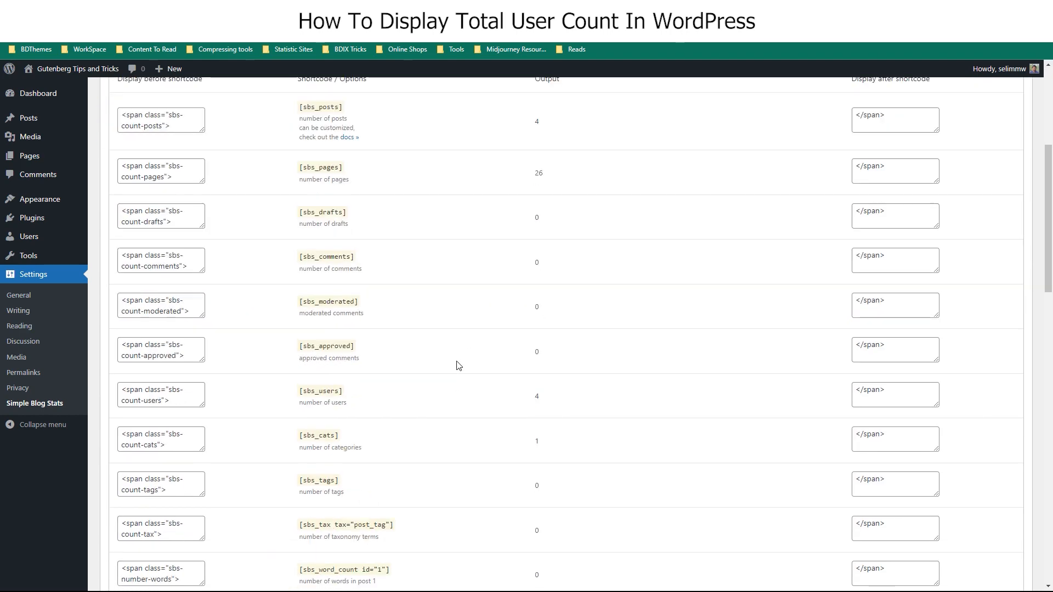
pyautogui.scroll(-3)
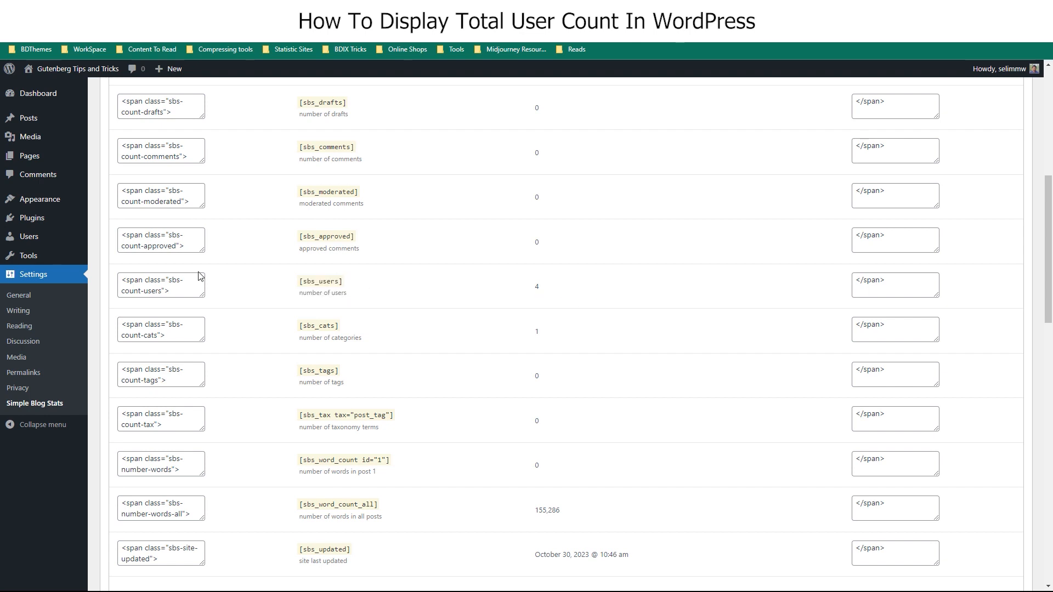
pyautogui.moveTo(28, 156)
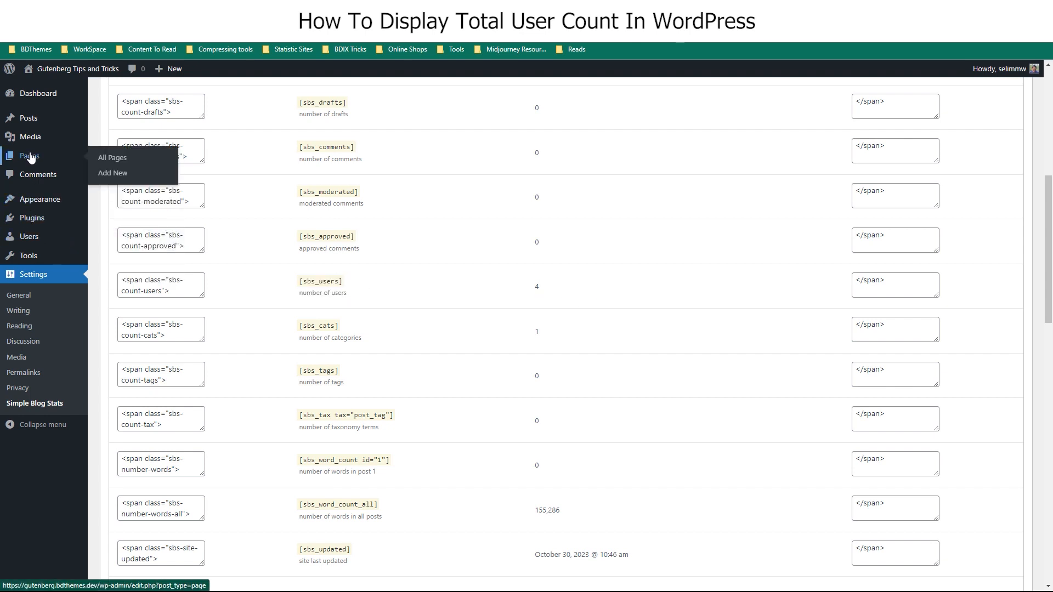
# - Edit Get Ready For Action, adding 'Already [sbs_users] users have joined us.' with the shortcode bolded
pyautogui.click(112, 157)
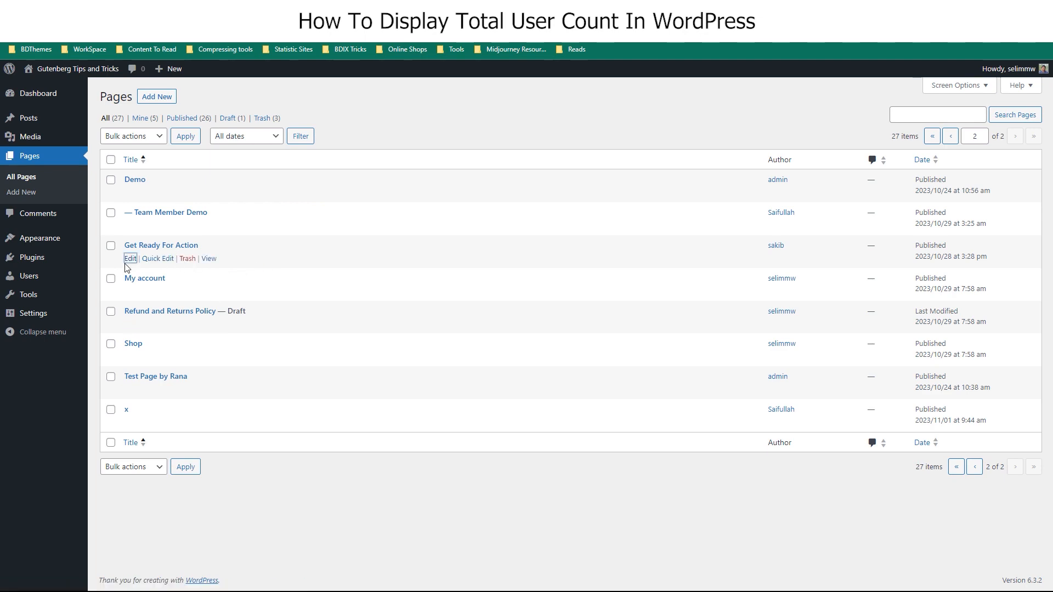
pyautogui.click(130, 258)
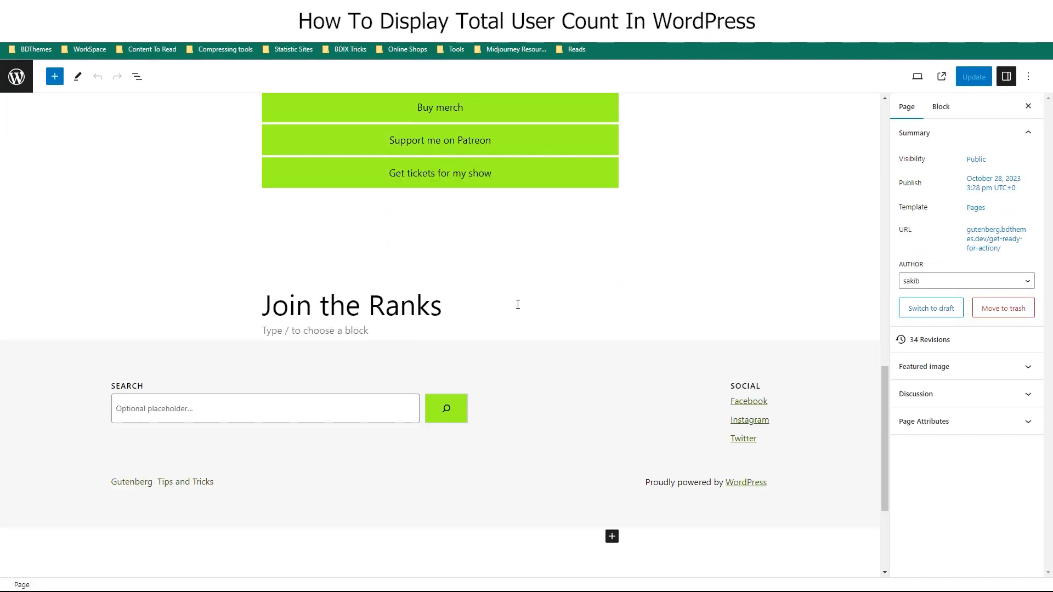
pyautogui.write('Already')
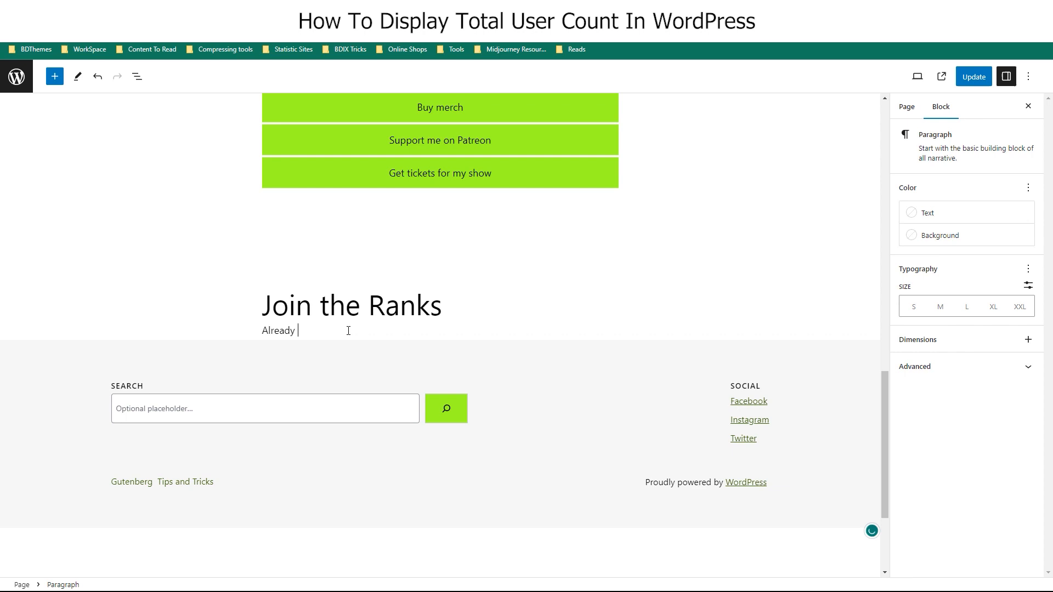
pyautogui.write('[sbs_users]')
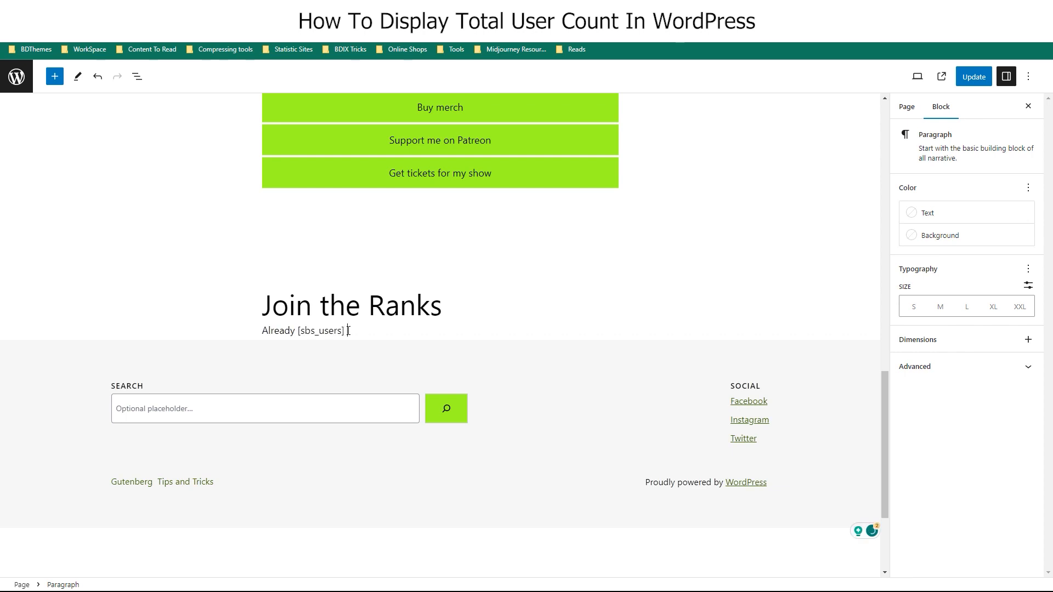
pyautogui.write('Users have joined us.')
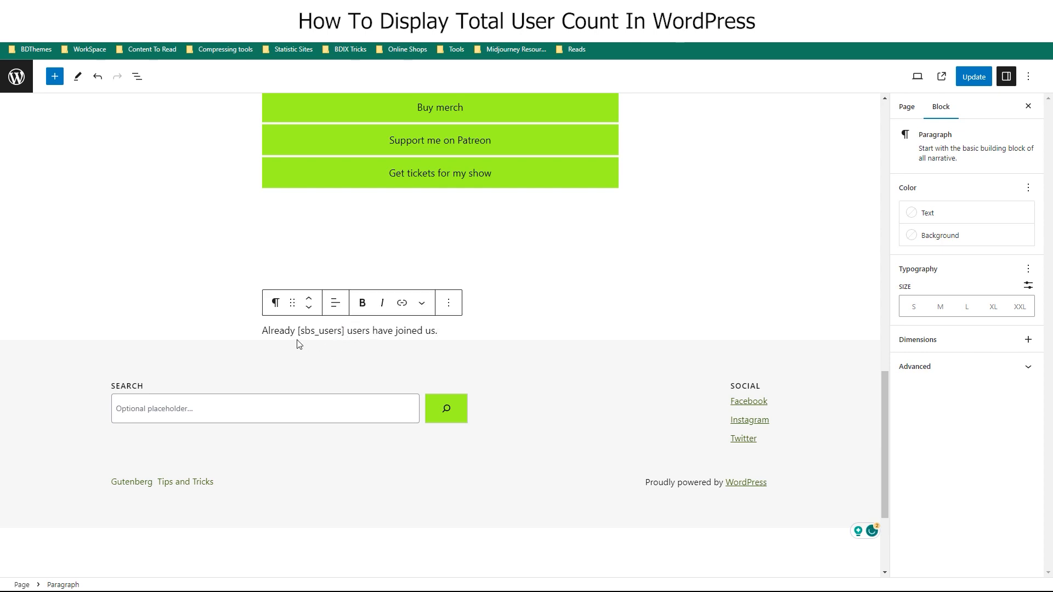
pyautogui.doubleClick(320, 330)
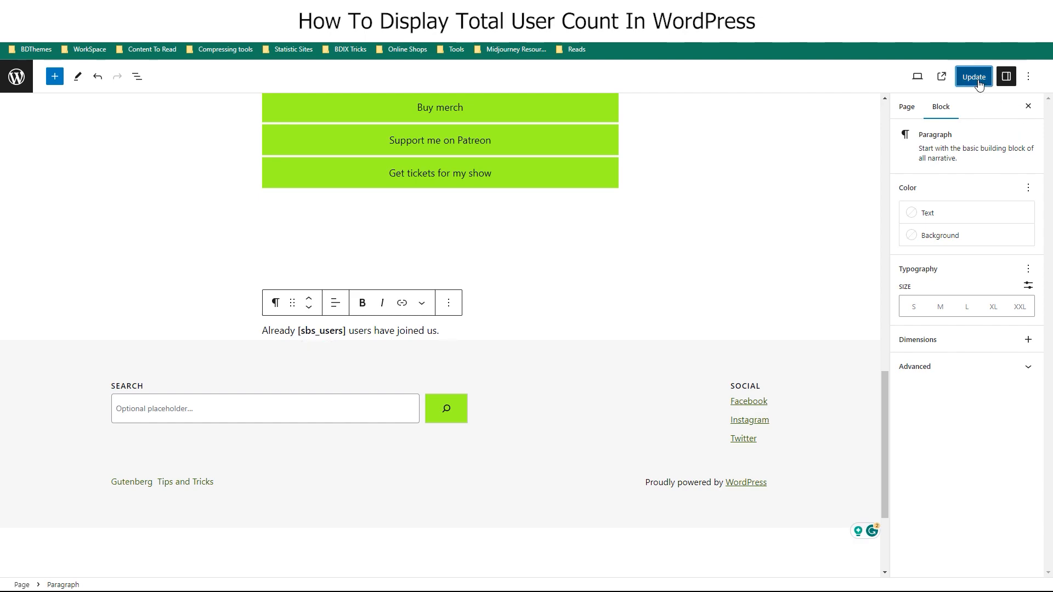
# - Update the page so it reads 'Already 4 users have joined us' live, then return to plugins
pyautogui.click(973, 76)
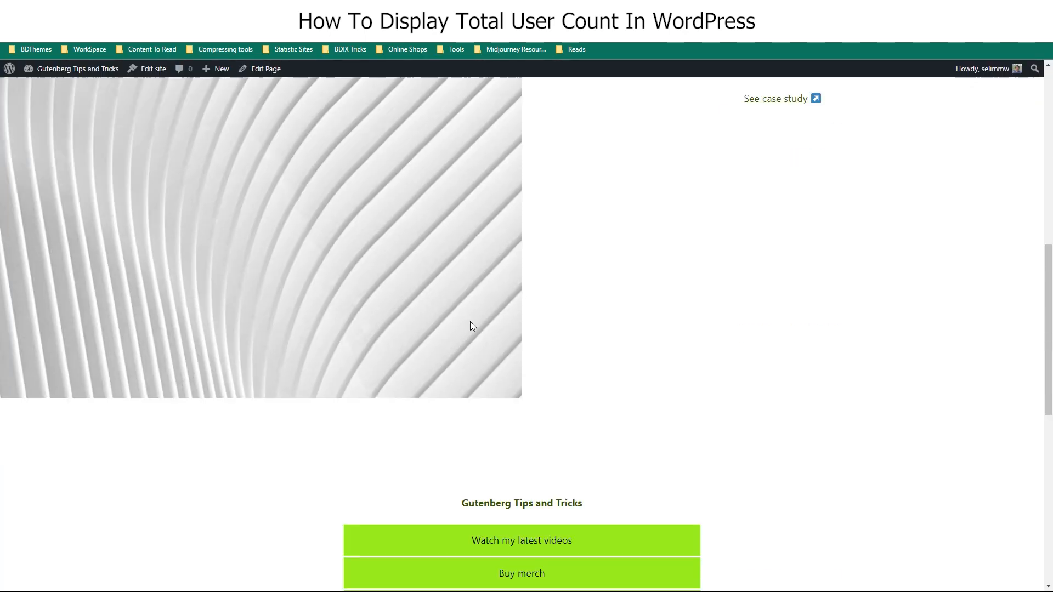
pyautogui.scroll(-3)
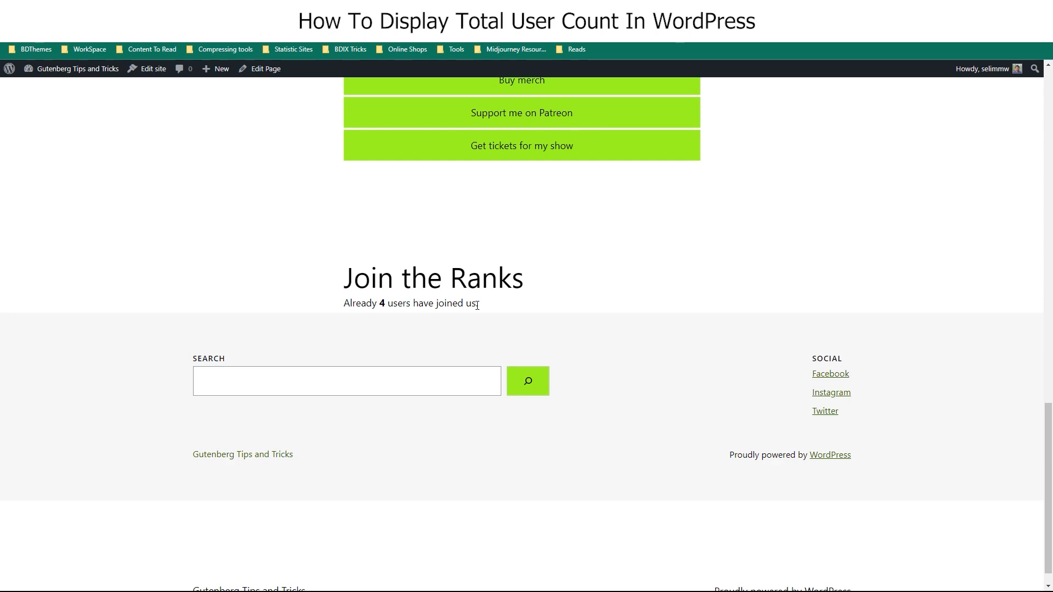
pyautogui.click(265, 67)
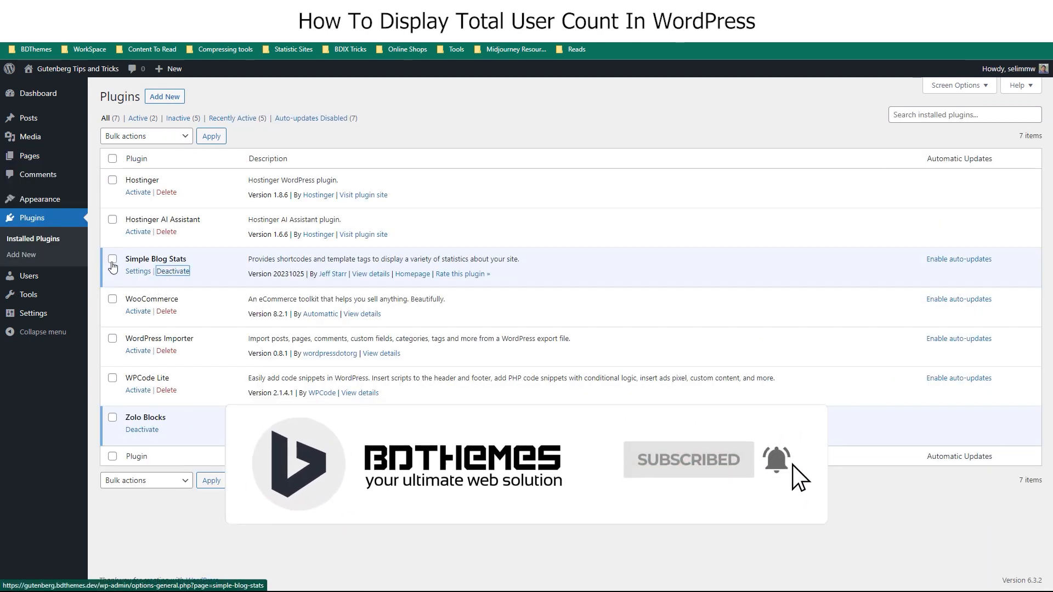
# - Deactivate Simple Blog Stats and make Astra the active theme
pyautogui.click(172, 270)
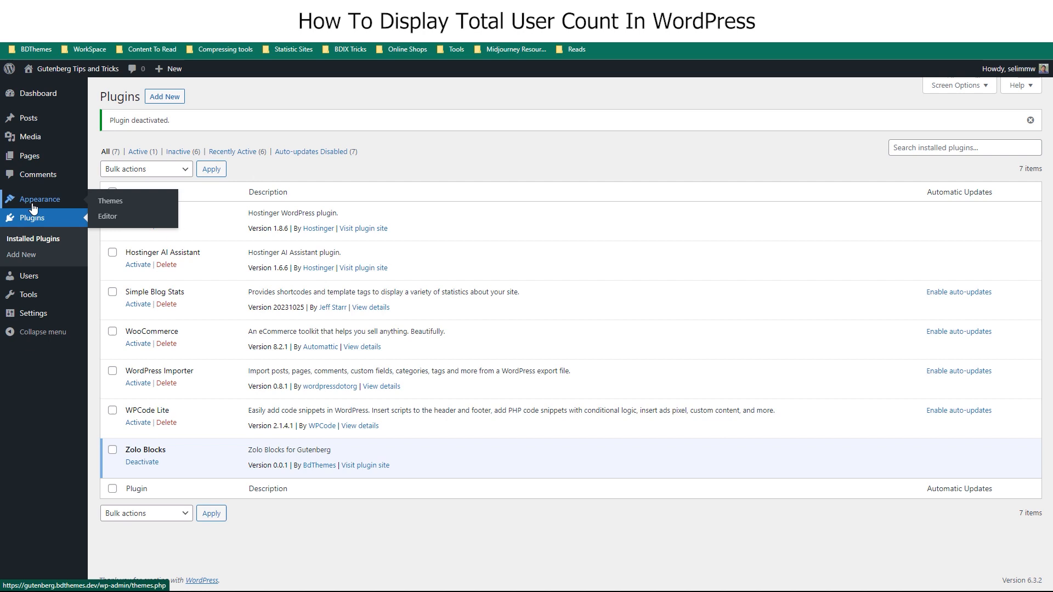
pyautogui.moveTo(110, 201)
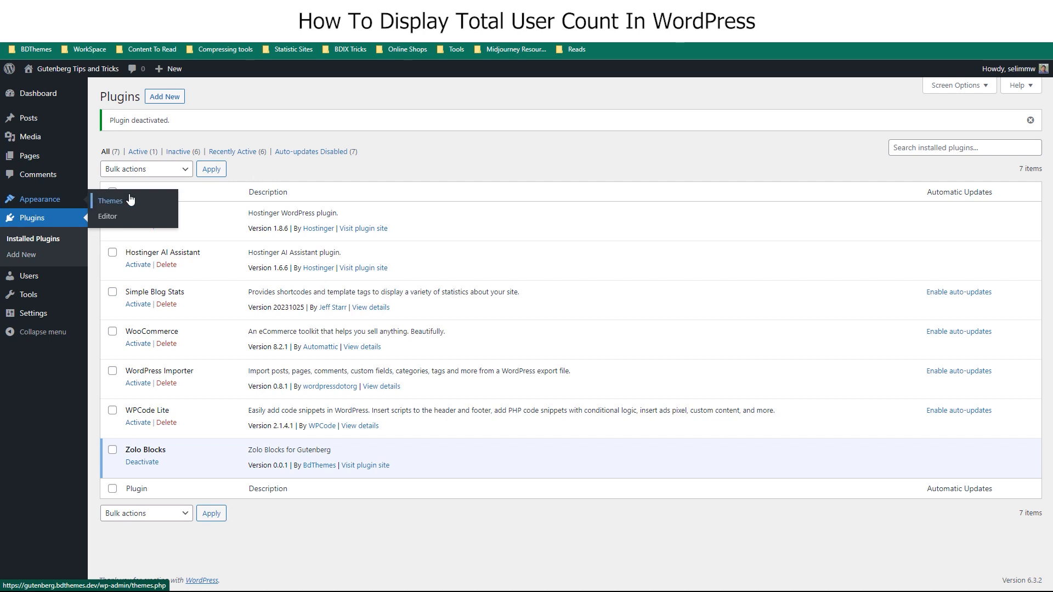
pyautogui.click(110, 200)
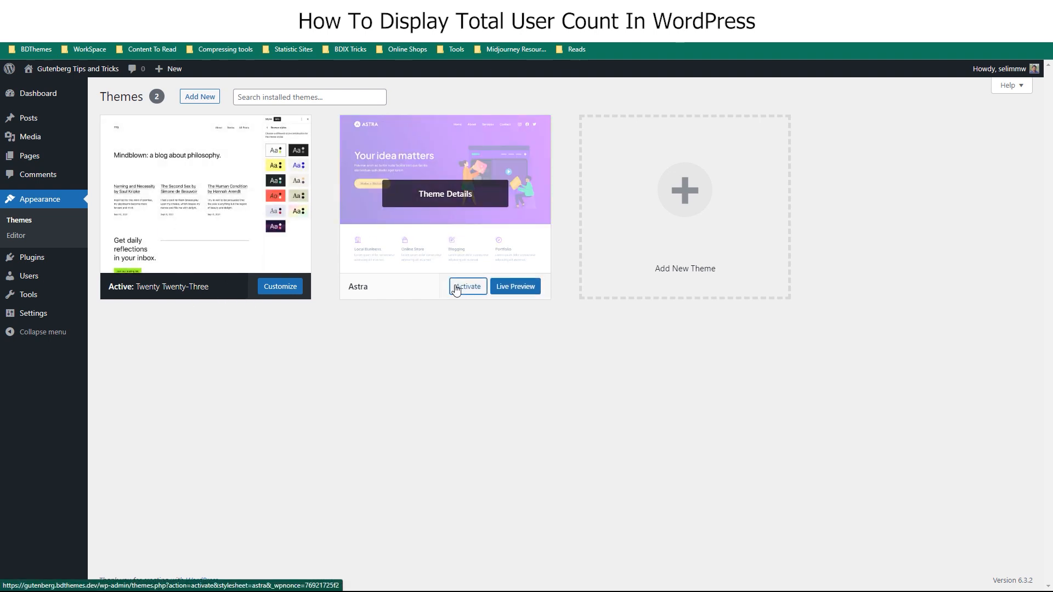
pyautogui.click(468, 286)
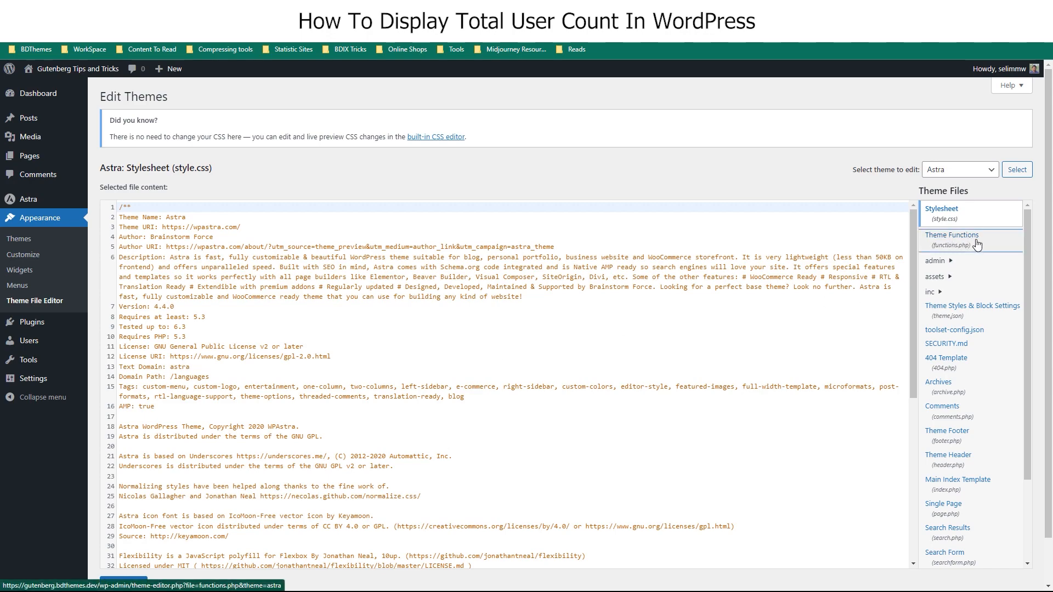
# - Paste the count_users function with add_shortcode('subscriber_count') into Astra's functions.php and update the file
pyautogui.click(951, 240)
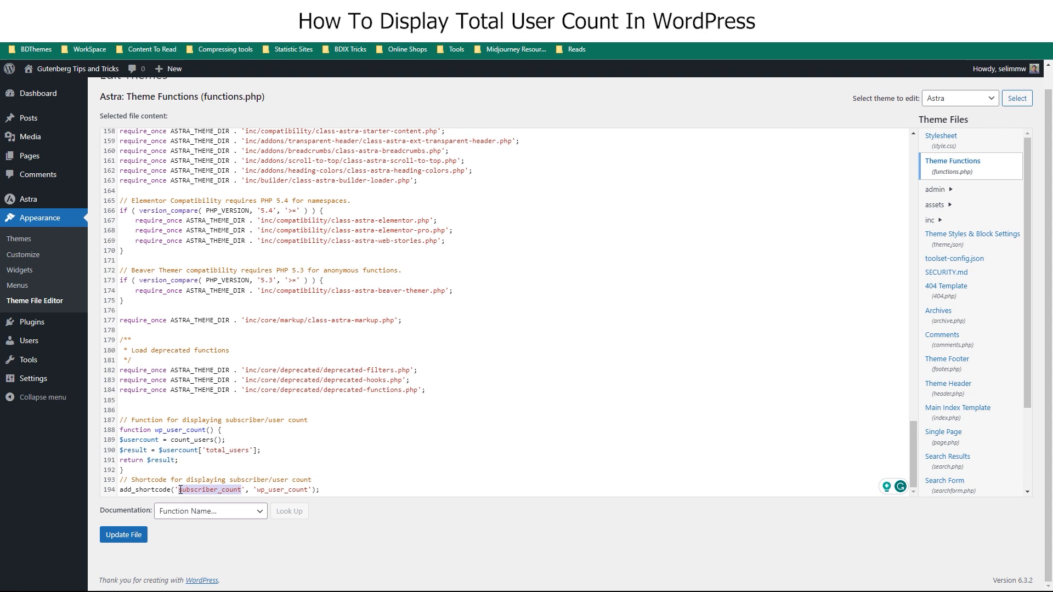
pyautogui.click(123, 536)
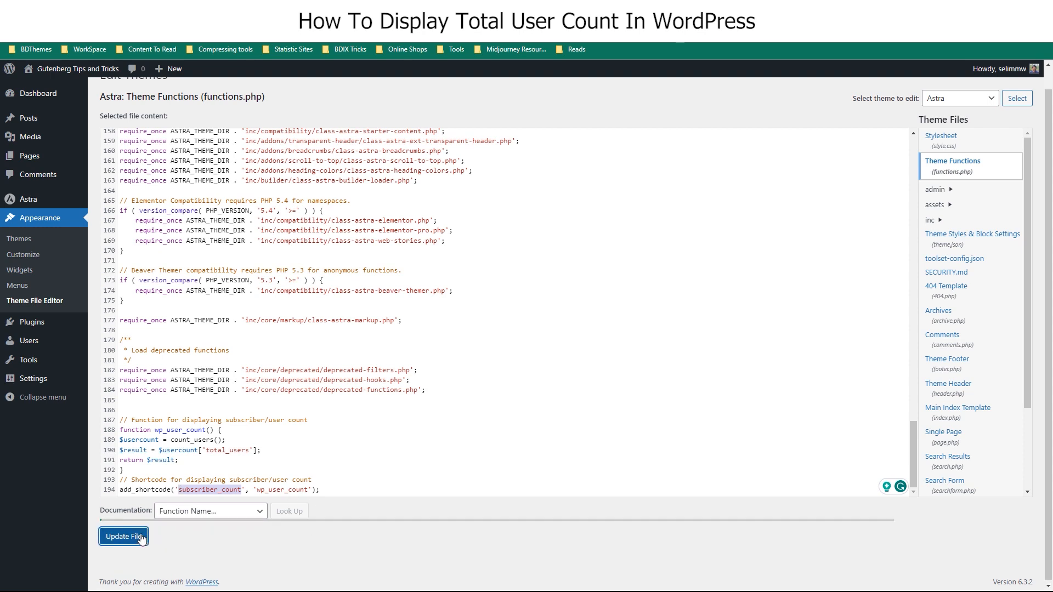
pyautogui.click(123, 536)
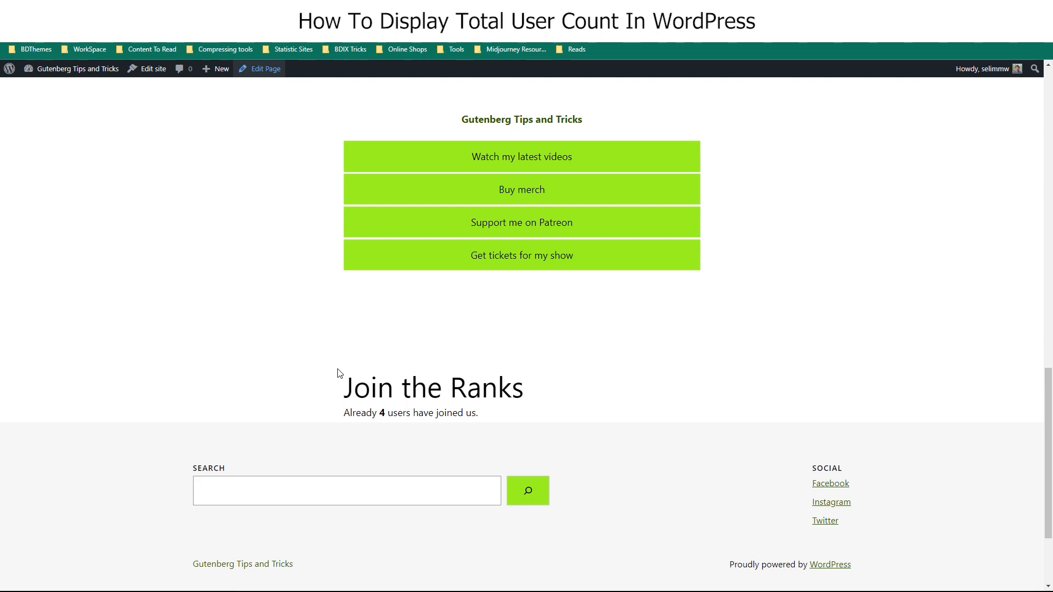
# - Replace [sbs_users] with [subscriber_count] in the paragraph, update, and view the page showing 4 users
pyautogui.click(265, 68)
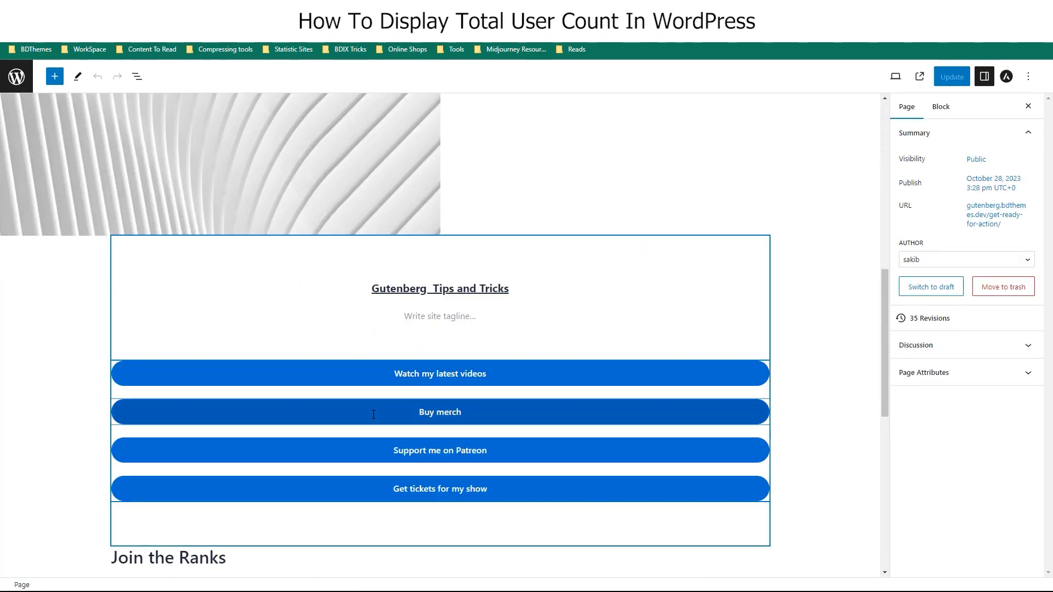
pyautogui.scroll(-3)
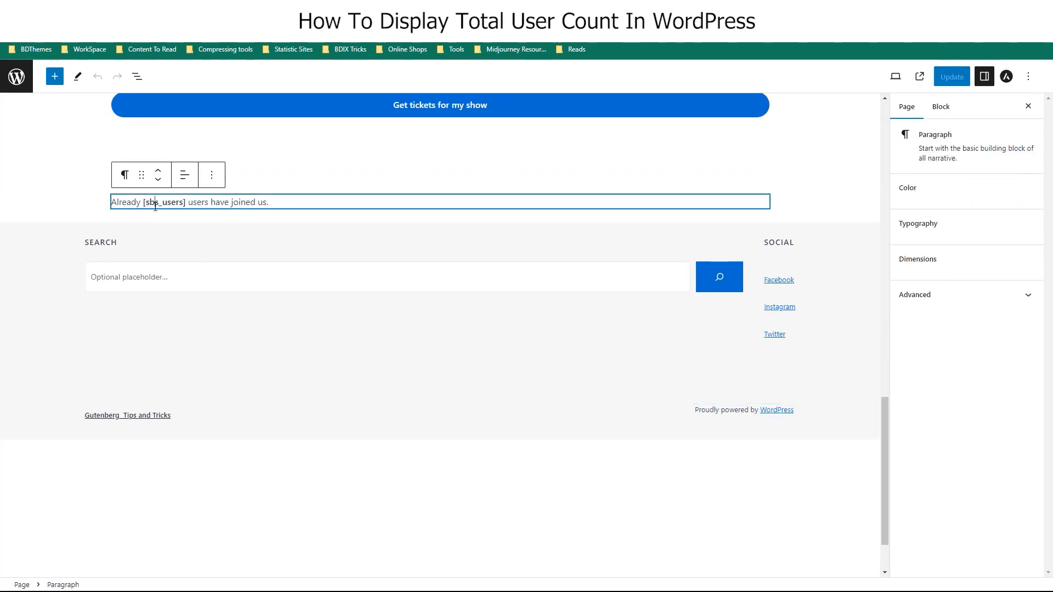
pyautogui.click(906, 106)
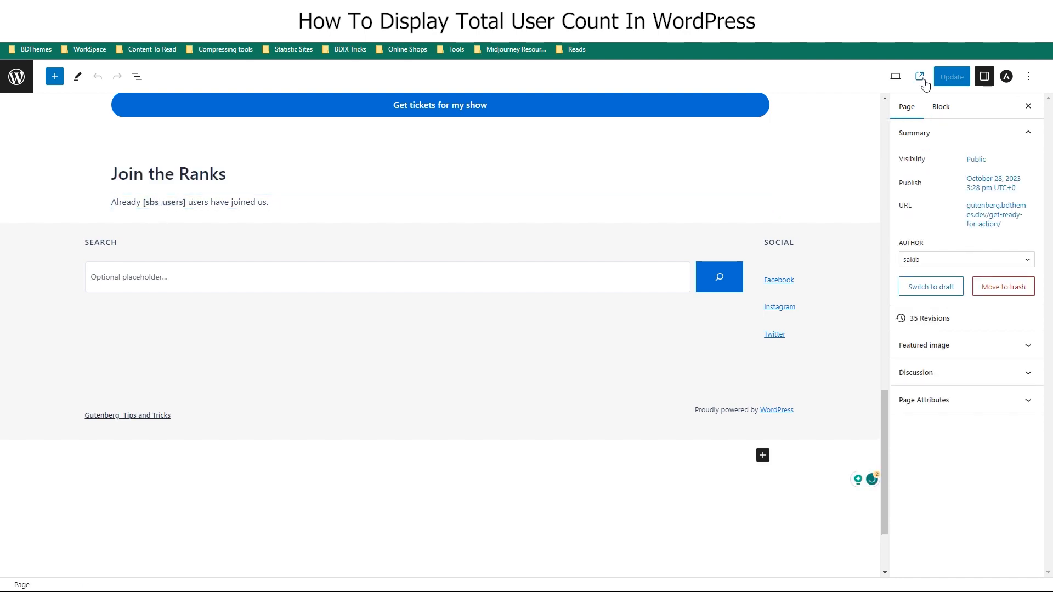
pyautogui.click(920, 76)
pyautogui.write('ubscriber_count')
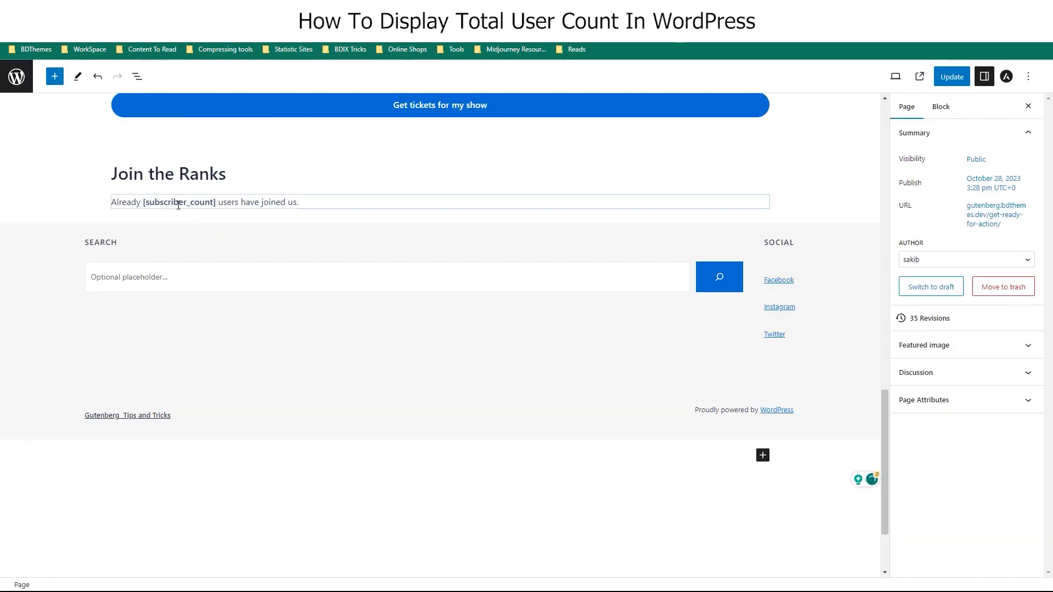
pyautogui.click(950, 76)
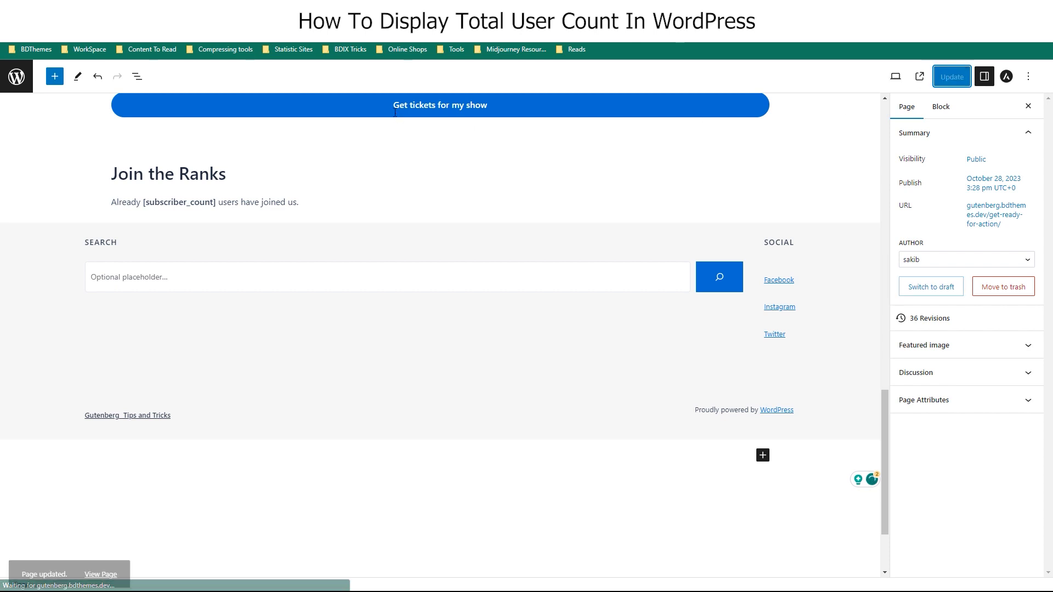
pyautogui.click(99, 574)
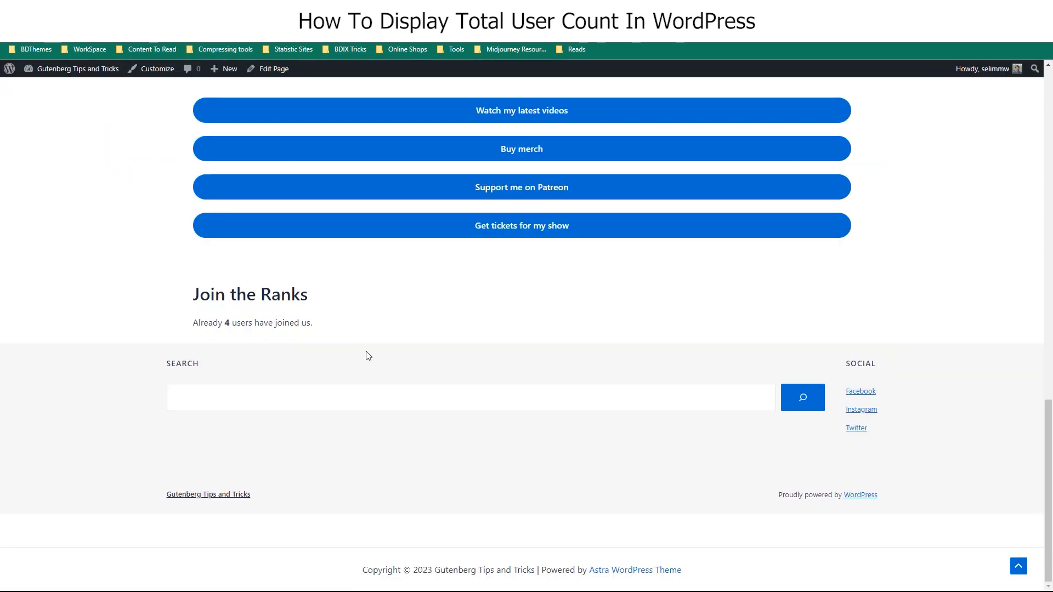
pyautogui.moveTo(337, 326)
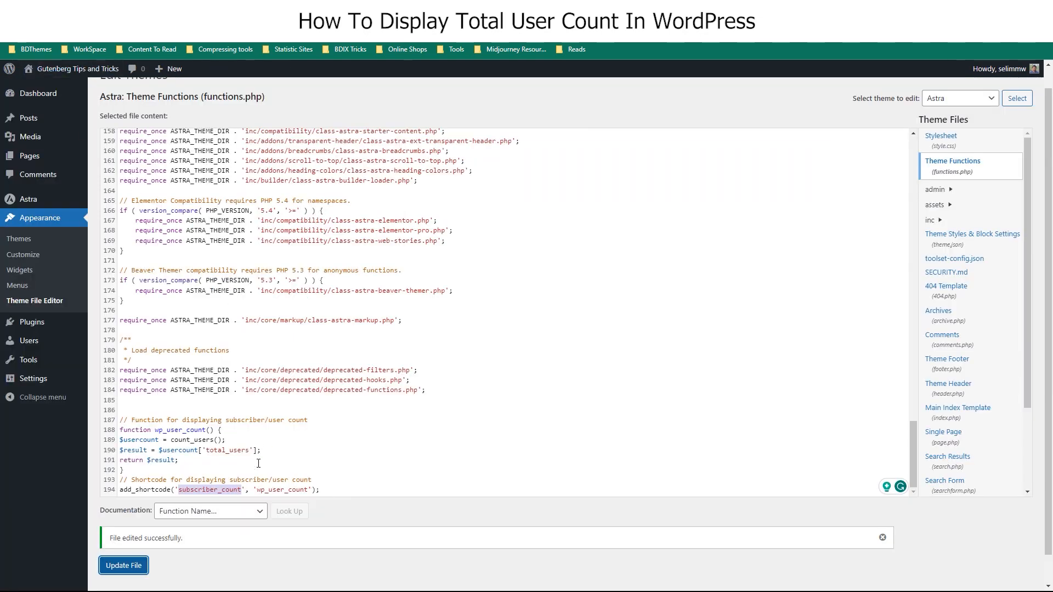
# - Delete the user-count function and subscriber_count shortcode from functions.php and update the file
pyautogui.moveTo(119, 420); pyautogui.dragTo(320, 489)
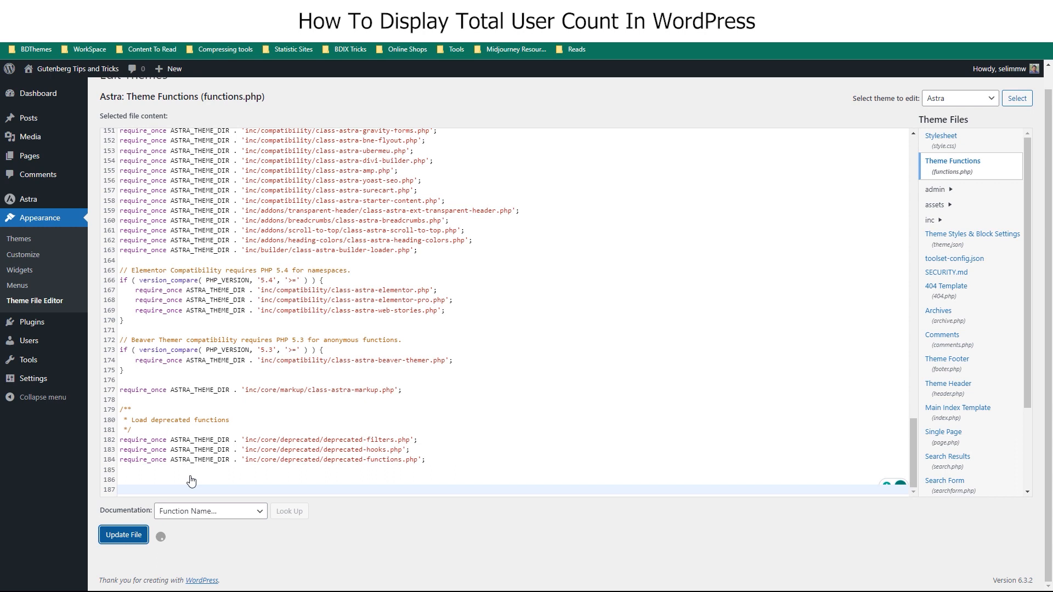
pyautogui.click(123, 534)
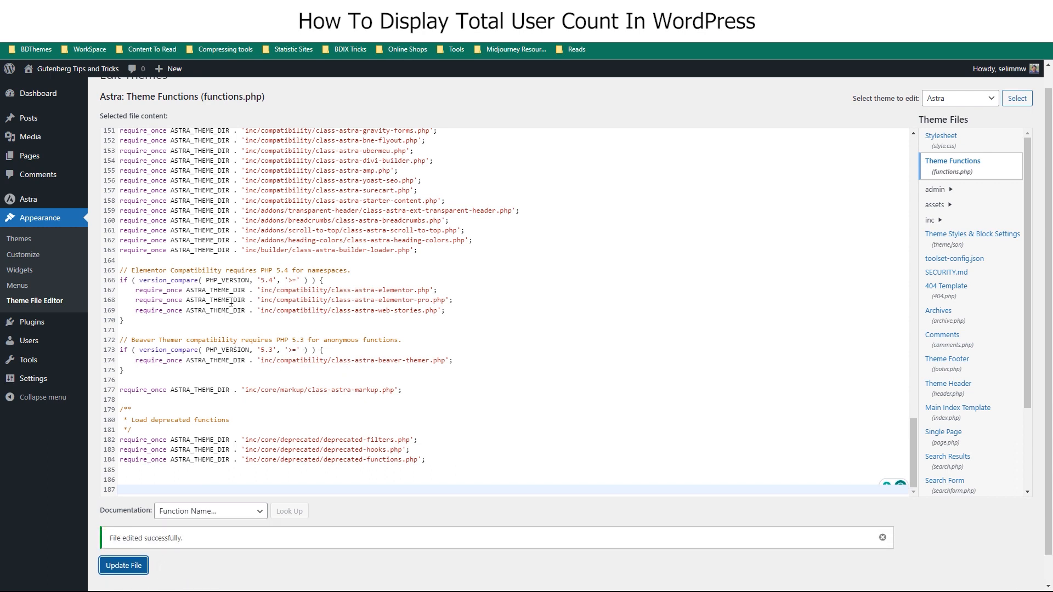
pyautogui.moveTo(30, 321)
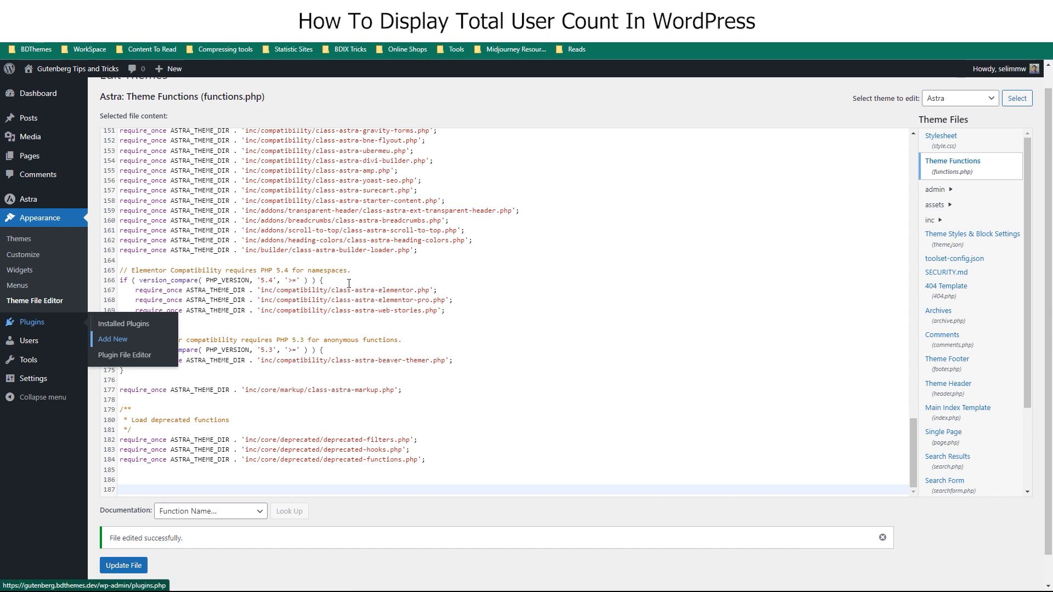
# - Search Add New for 'wpcode' and activate WPCode – Insert Headers and Footers
pyautogui.click(112, 338)
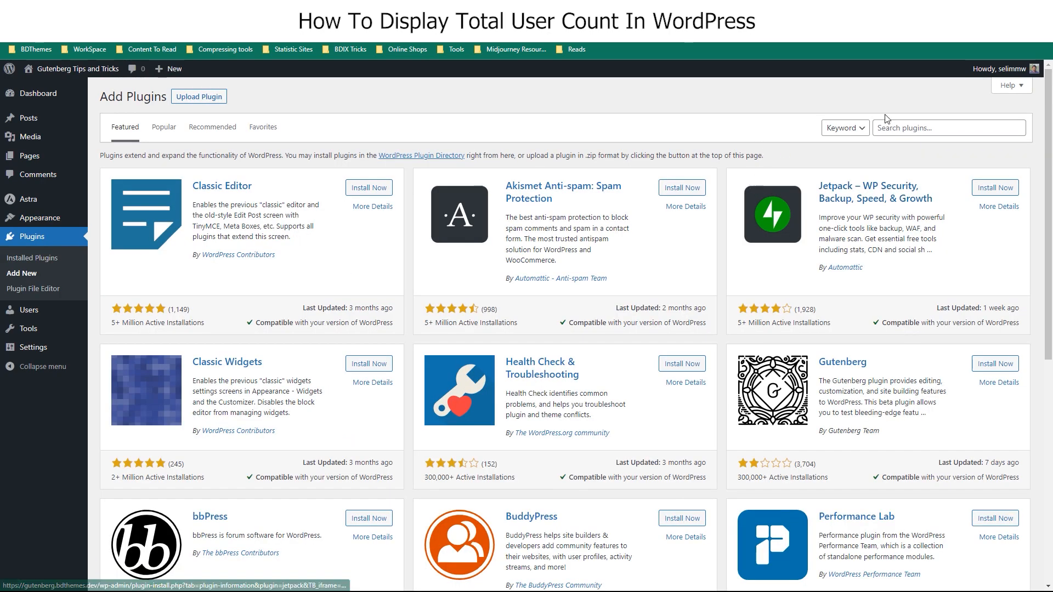
pyautogui.write('wpcode')
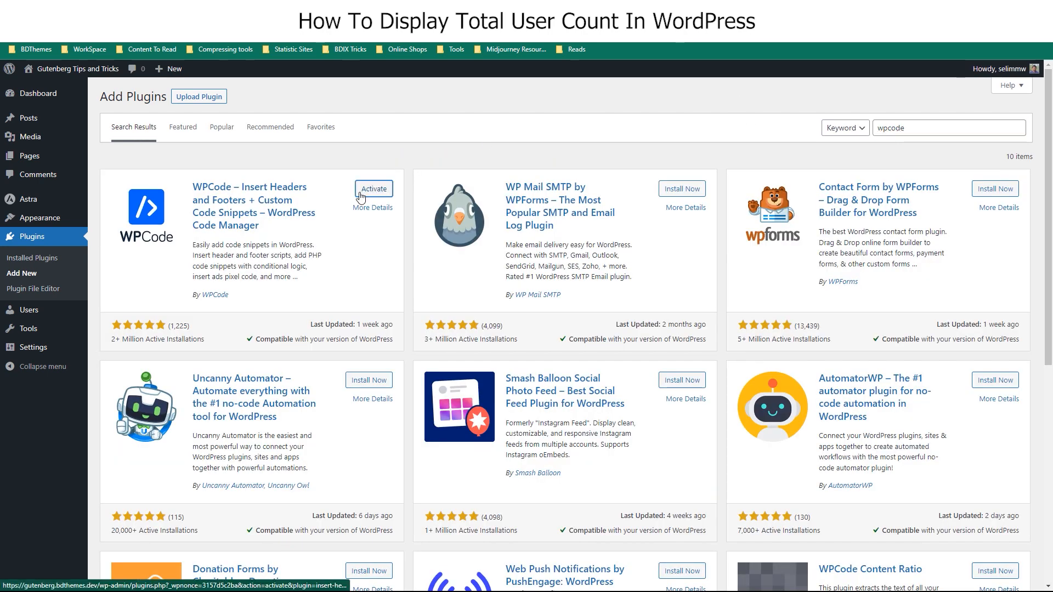
pyautogui.click(373, 189)
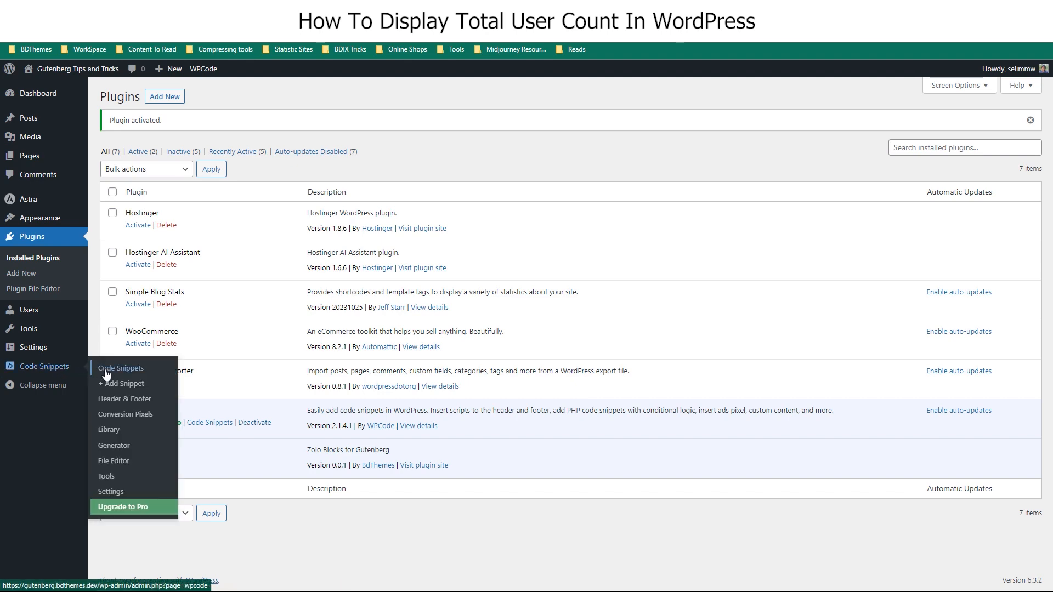
pyautogui.moveTo(297, 311)
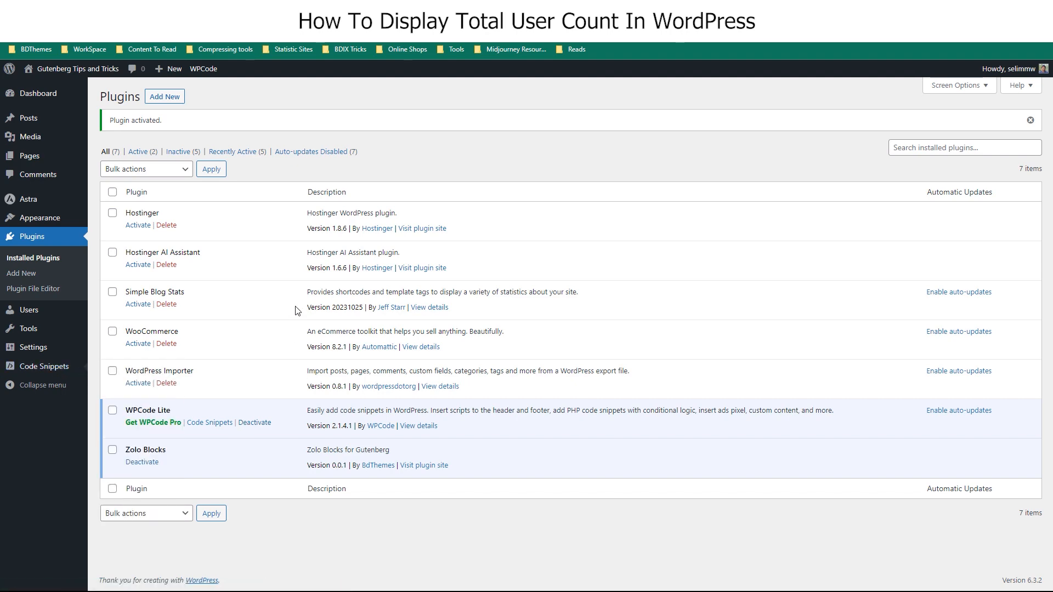
# - Start a new custom snippet, paste the subscriber/user count function code and set Code Type to PHP
pyautogui.click(210, 425)
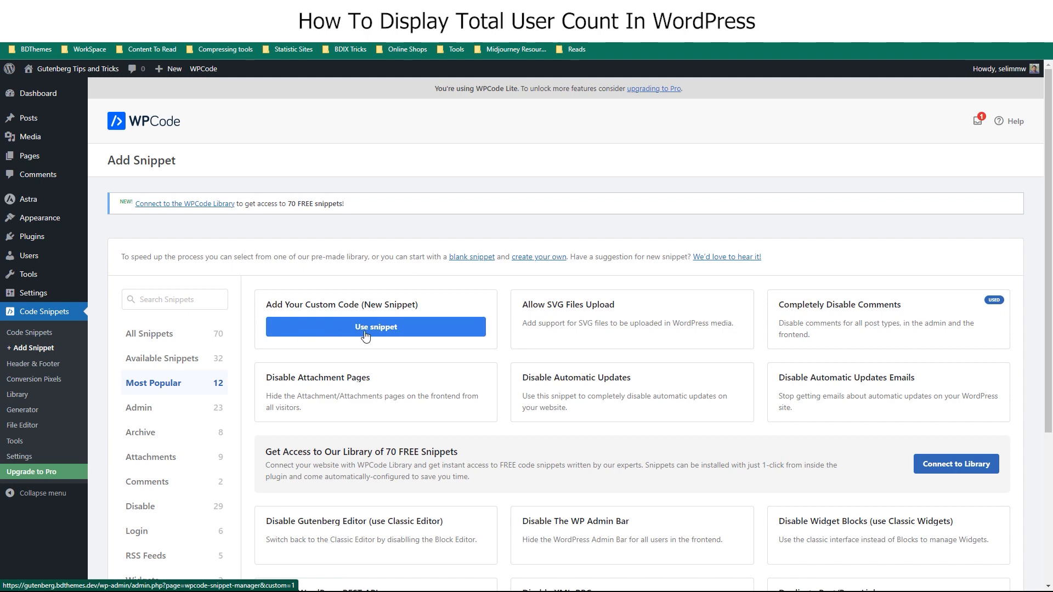
pyautogui.click(375, 326)
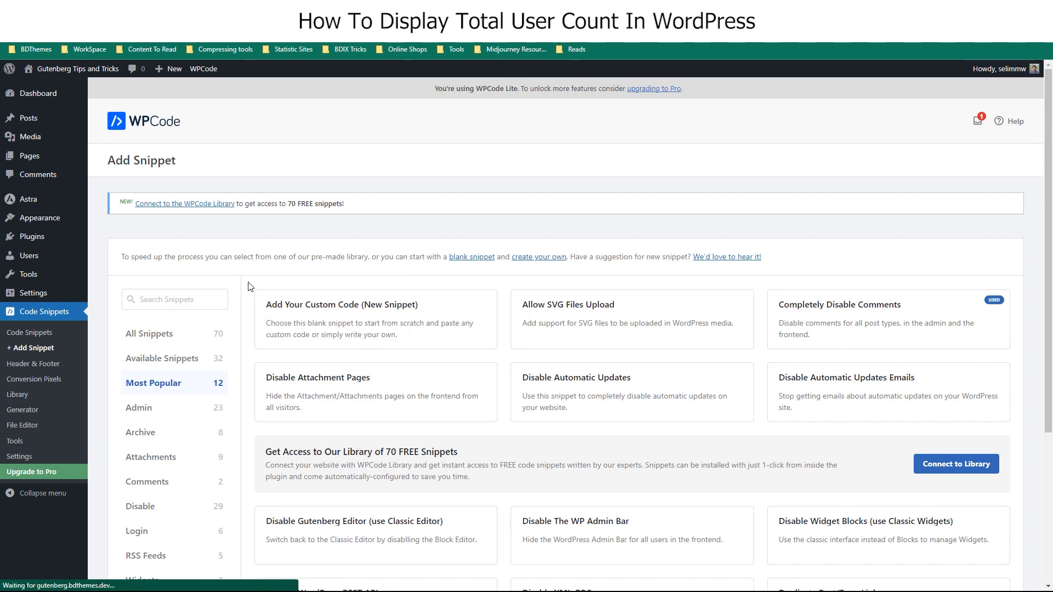
pyautogui.click(342, 305)
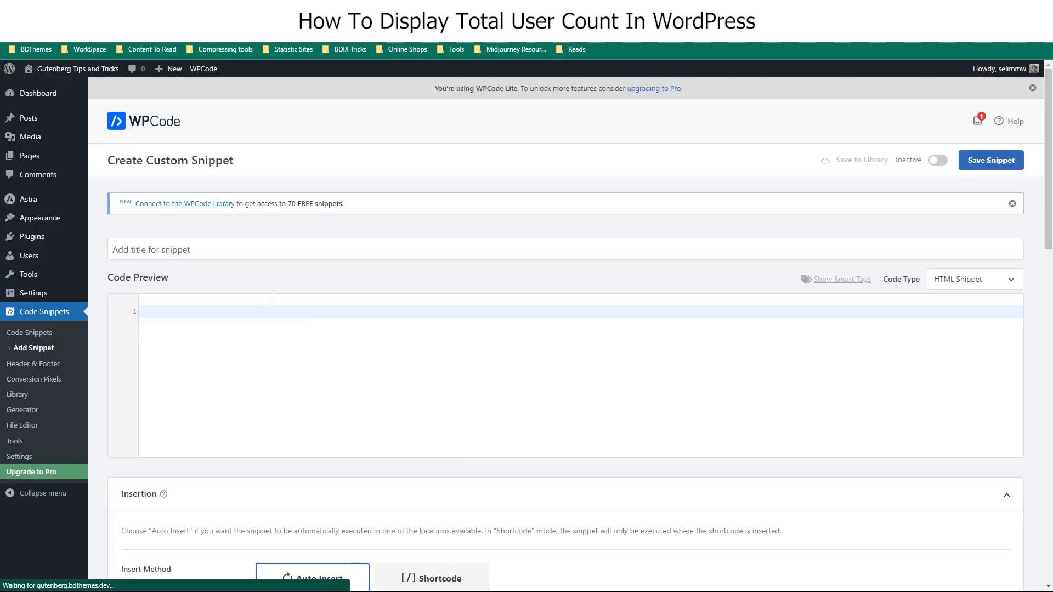
pyautogui.write('// Function for displaying subscriber/user count')
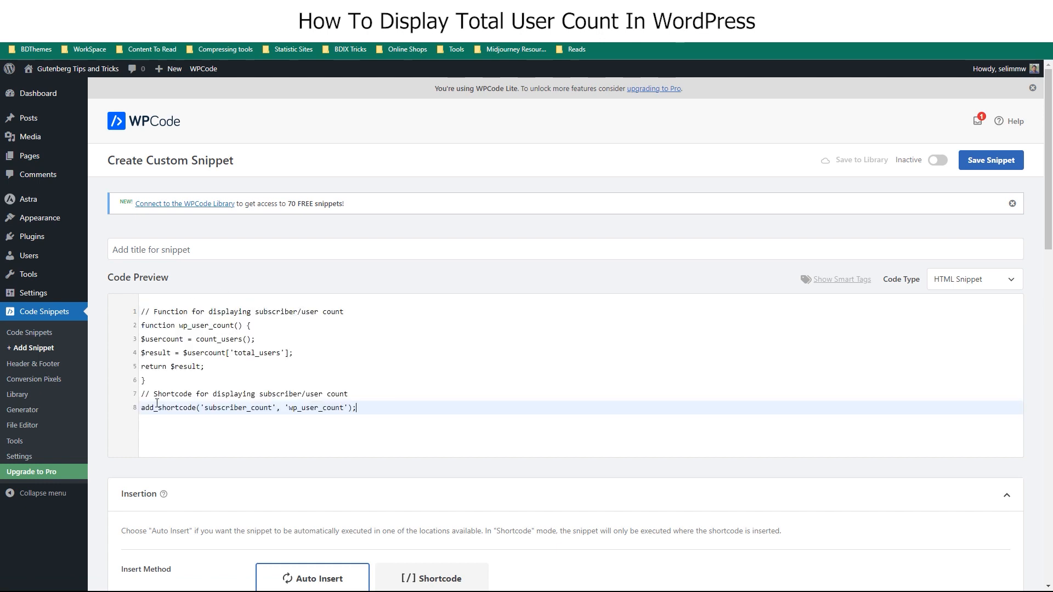
pyautogui.click(973, 278)
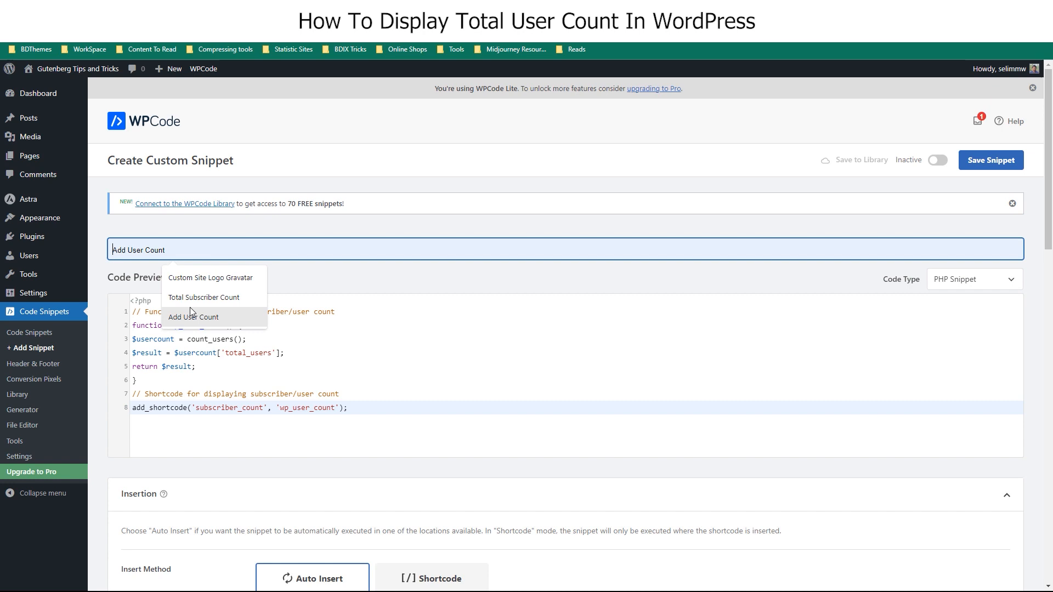
# - Rename the shortcode to users_count, title the snippet 'Total Subscribers Count', set it Active and save
pyautogui.click(203, 297)
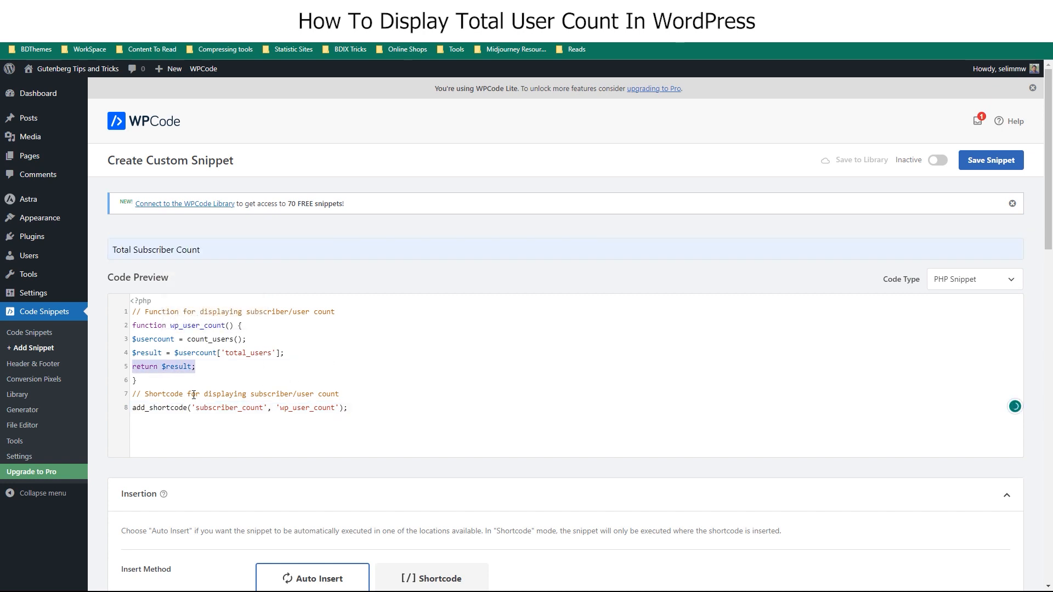
pyautogui.doubleClick(215, 408)
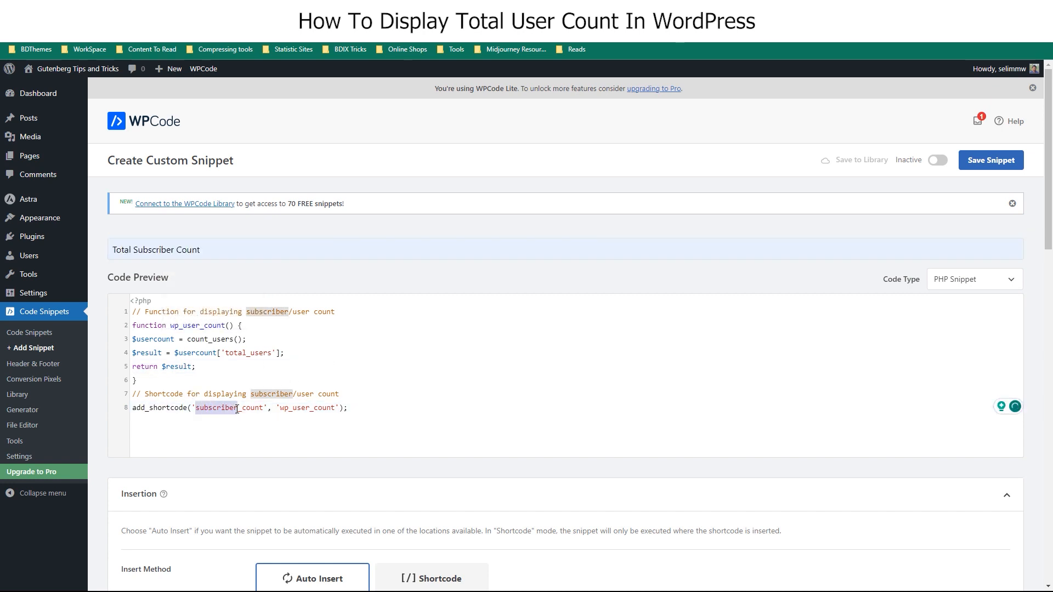
pyautogui.write('users_count')
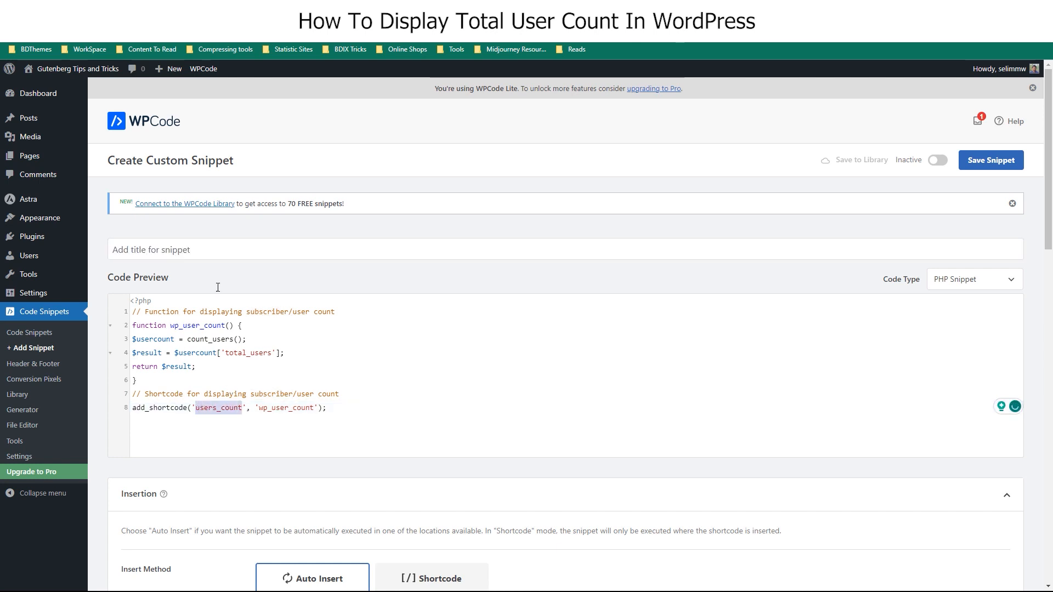
pyautogui.write('Total Subscribers Count')
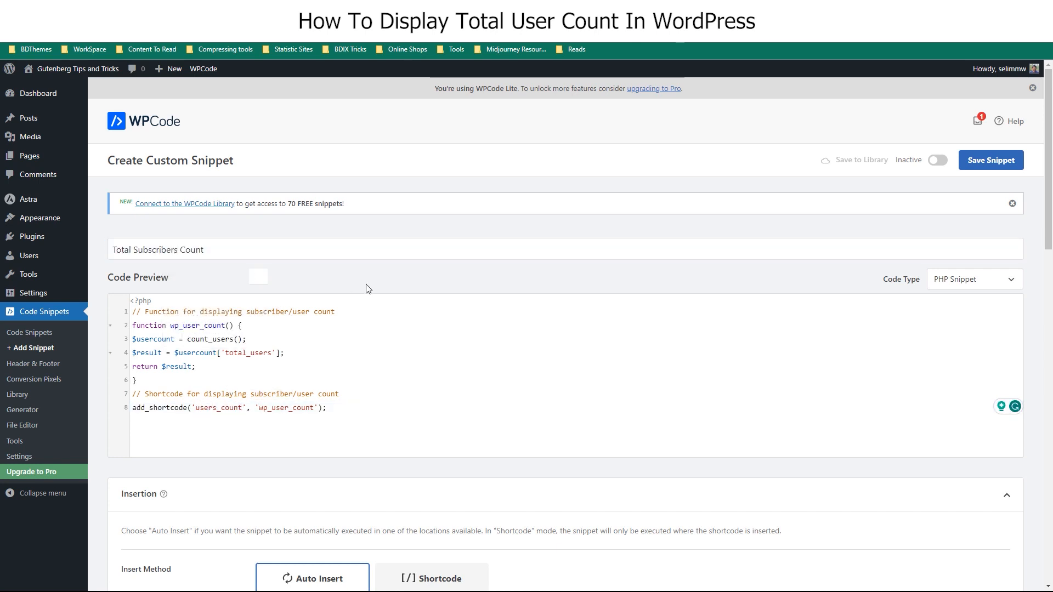
pyautogui.click(936, 160)
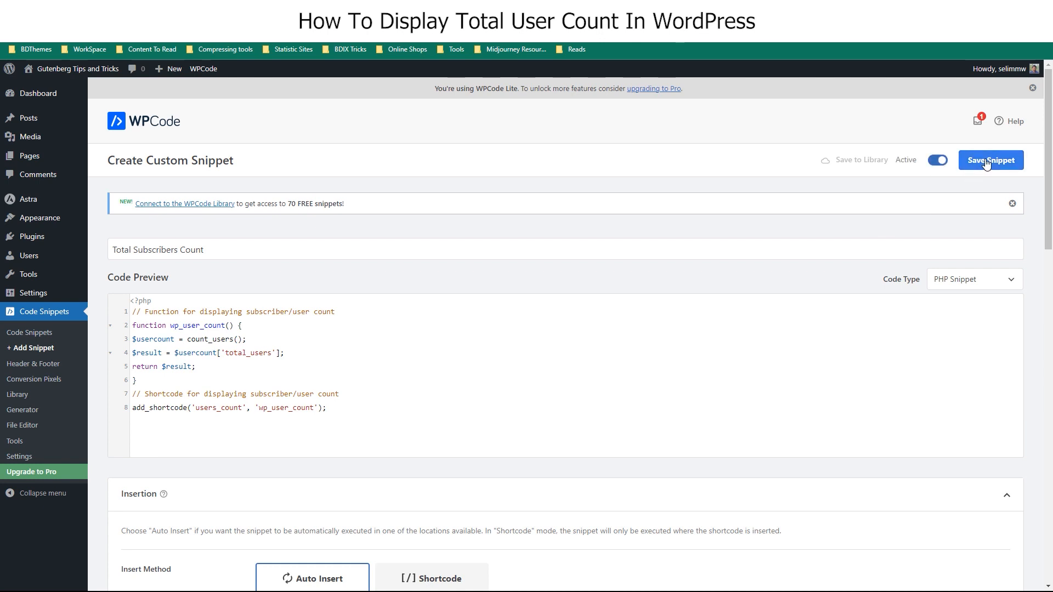
pyautogui.click(990, 160)
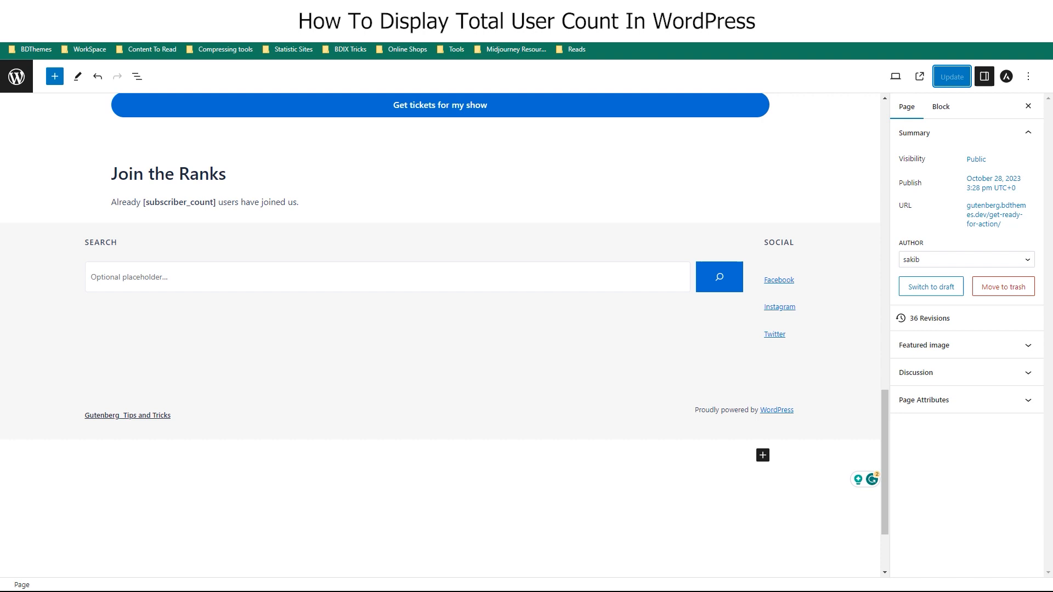
# - Replace [subscriber_count] with [users_count] in the Join the Ranks paragraph and update the page
pyautogui.click(919, 75)
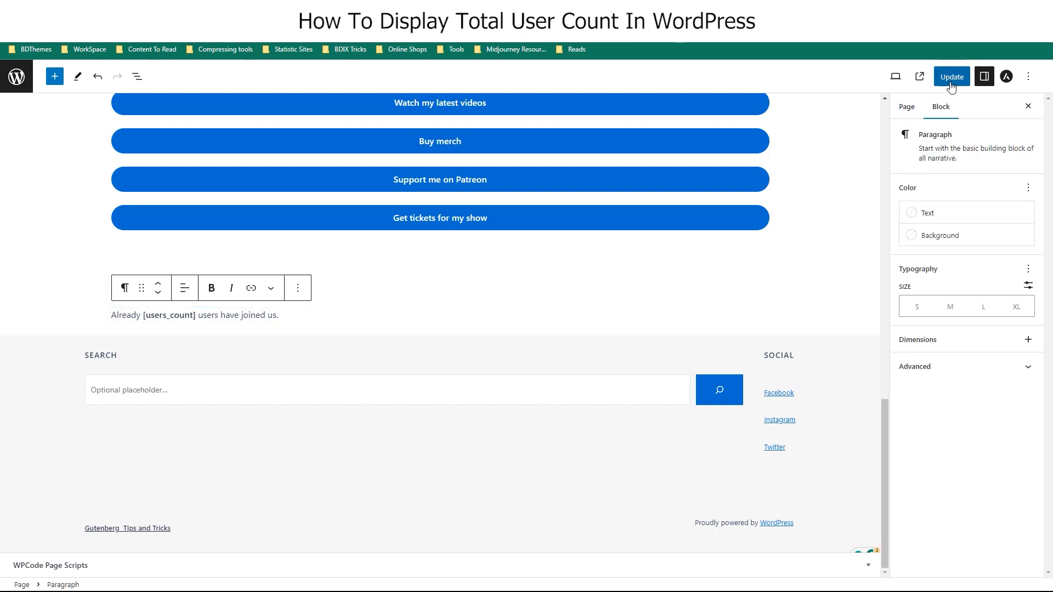
pyautogui.click(949, 75)
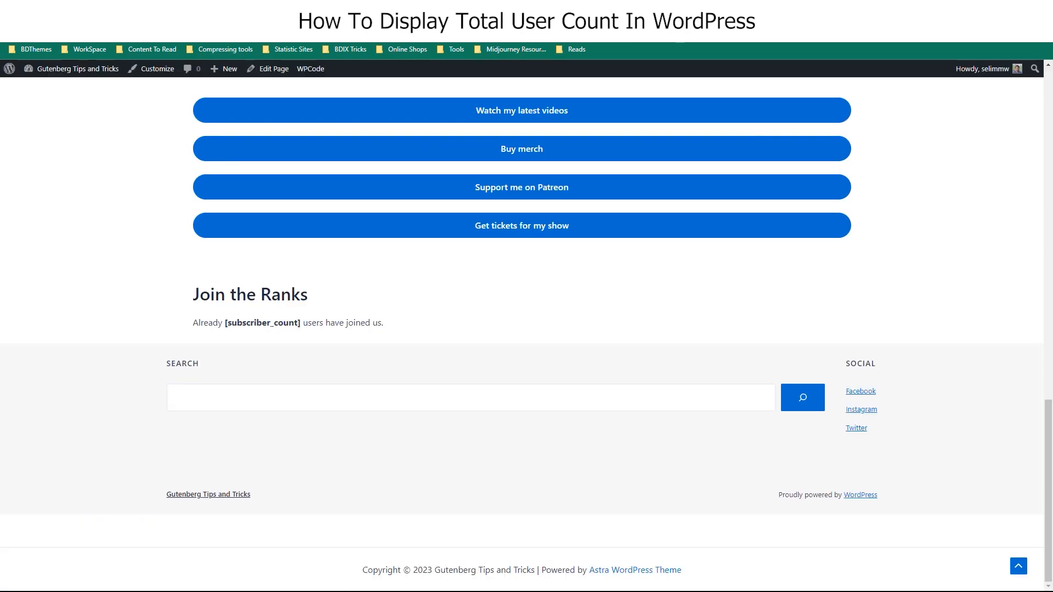